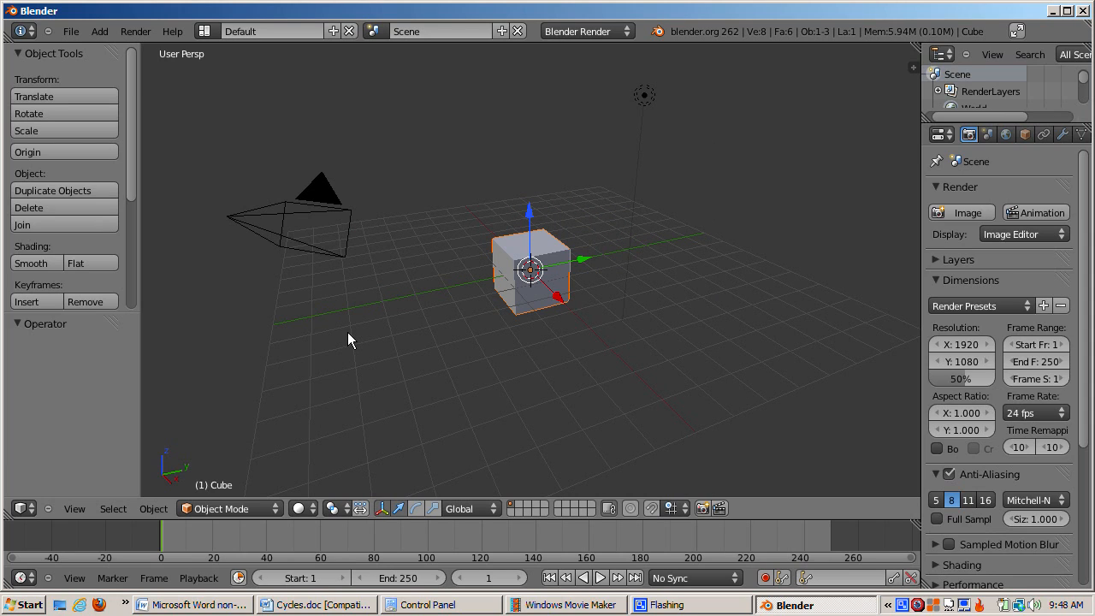
mouse_move(361, 321)
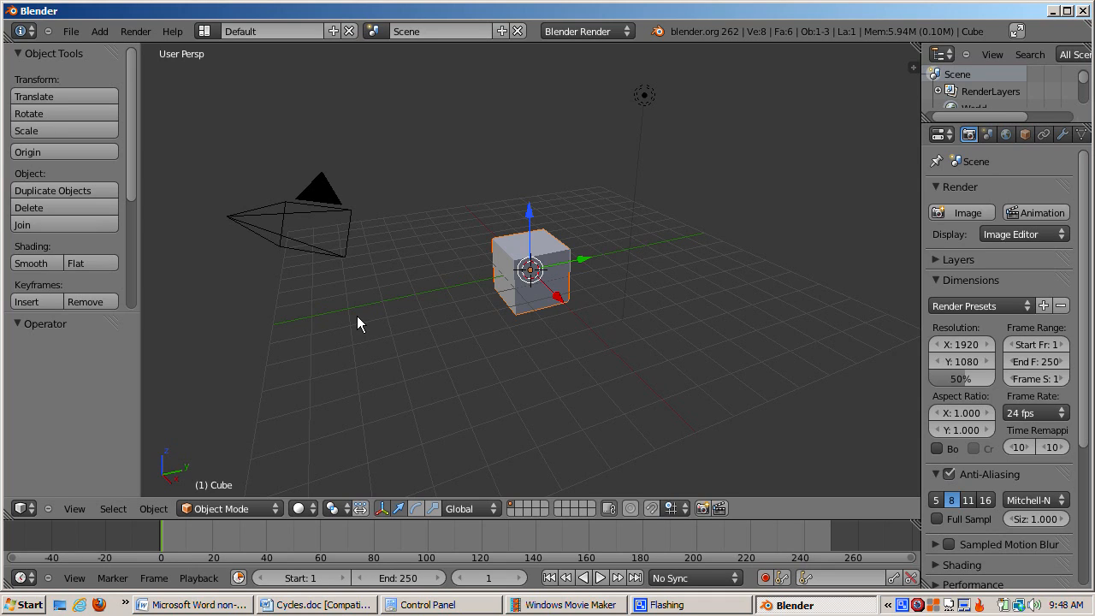
mouse_move(681, 297)
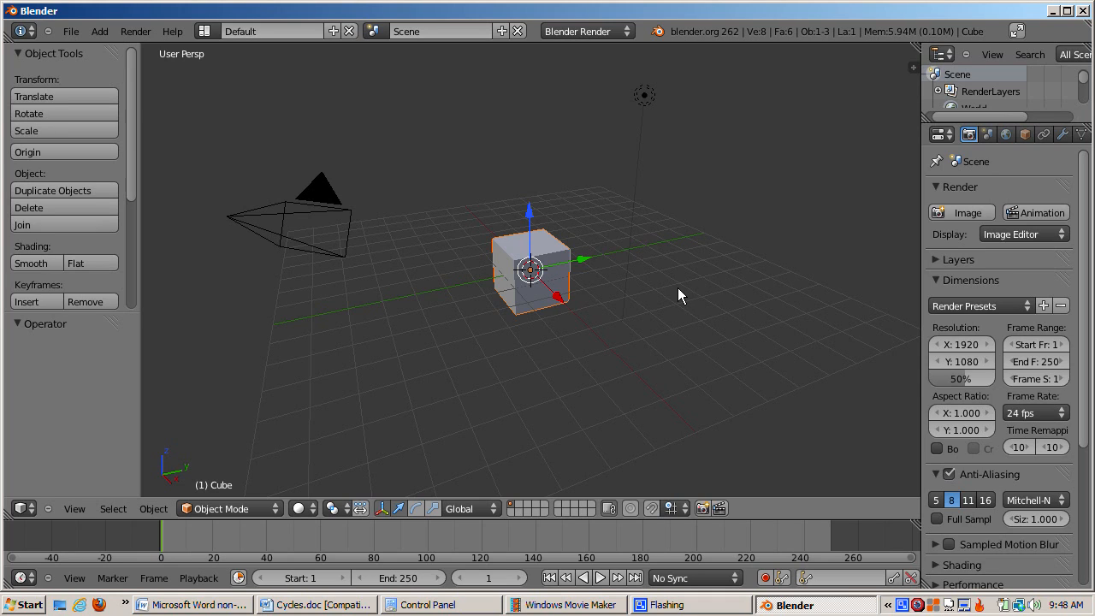
mouse_move(678, 298)
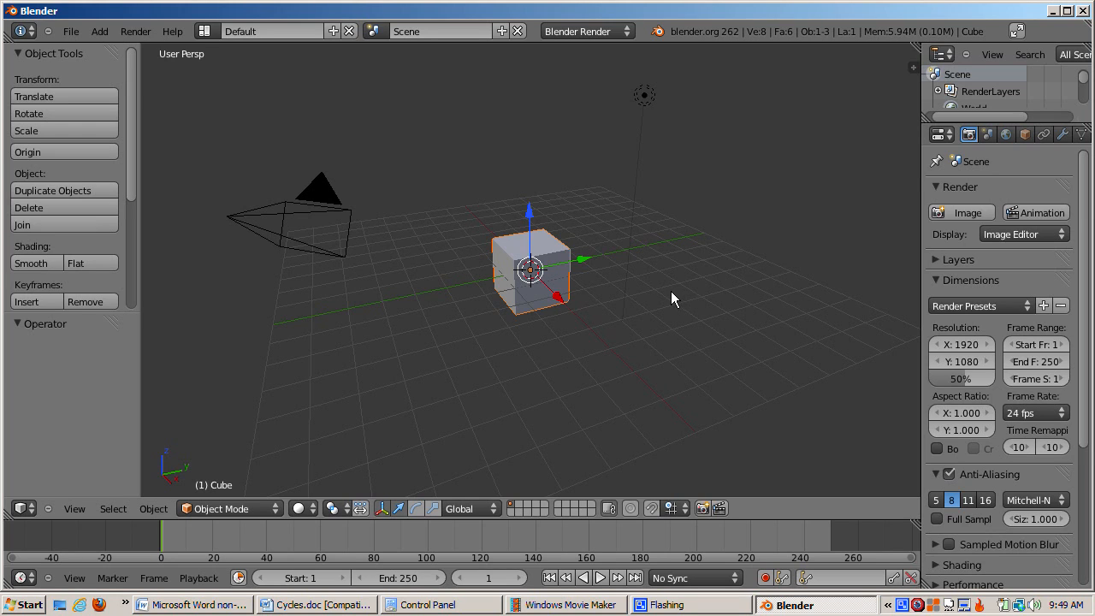
mouse_move(679, 225)
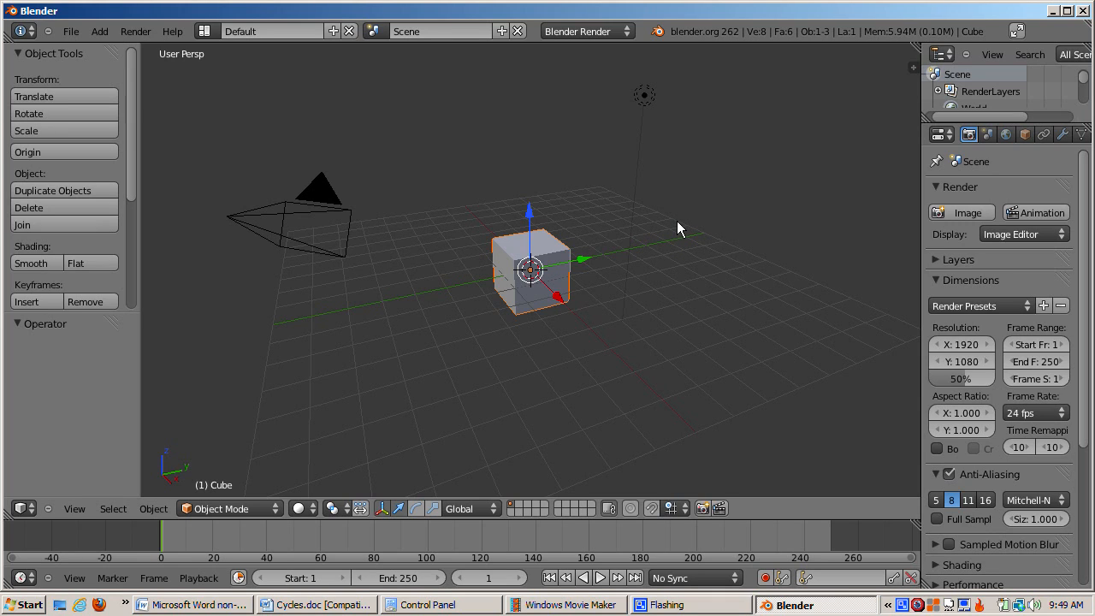
mouse_move(646, 104)
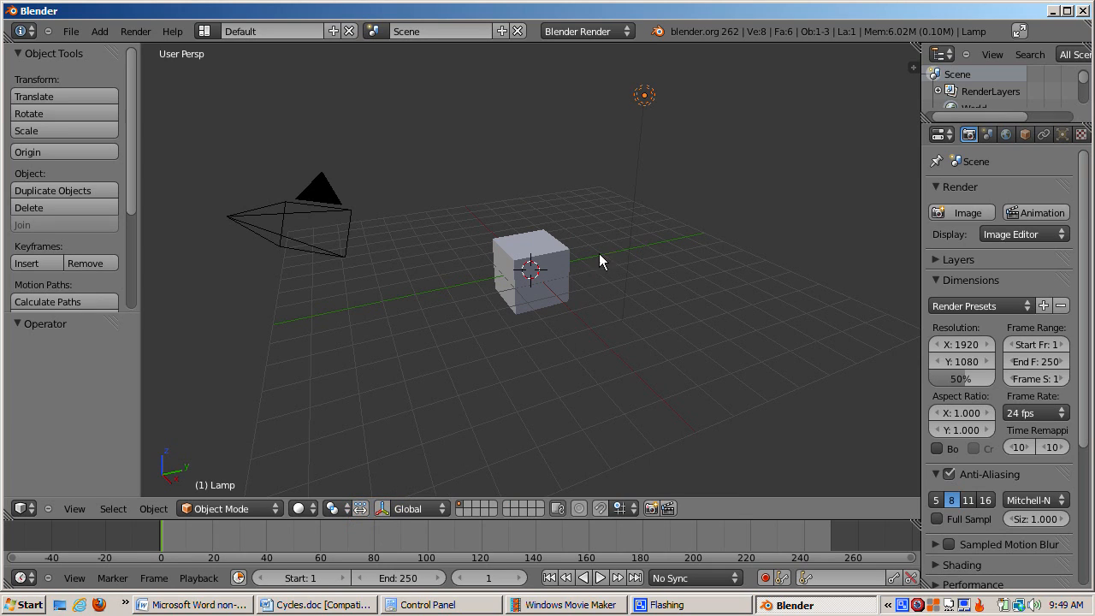
mouse_move(650, 96)
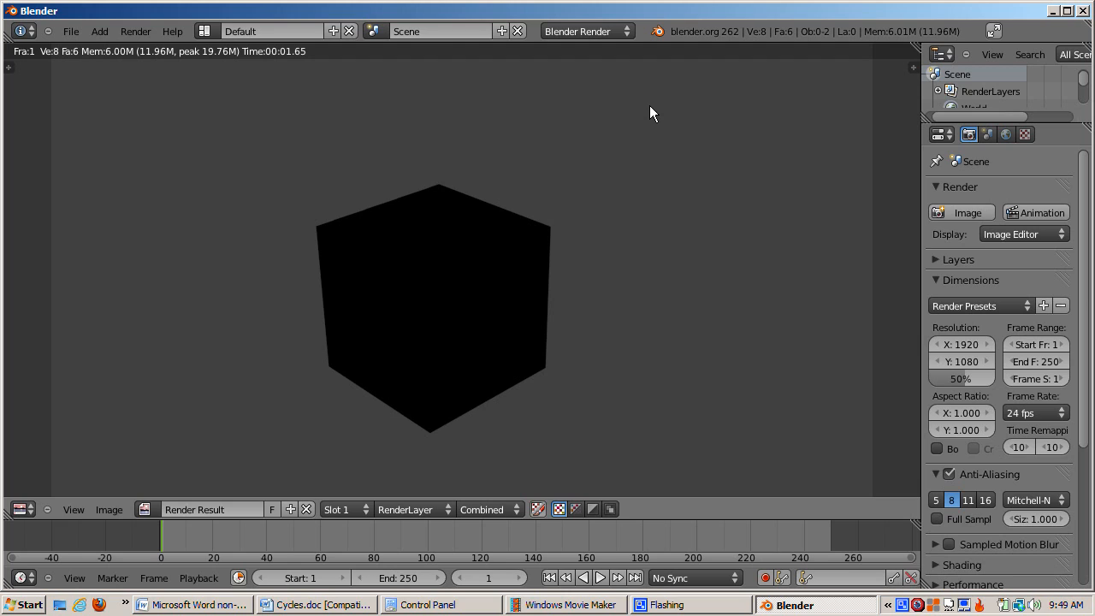
mouse_move(362, 192)
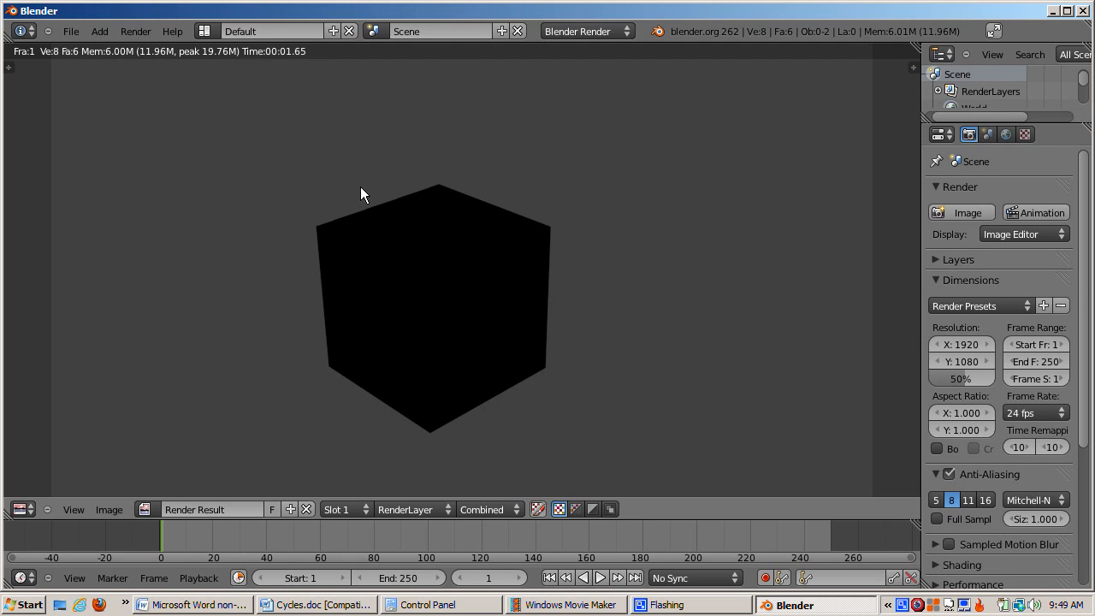
mouse_move(620, 216)
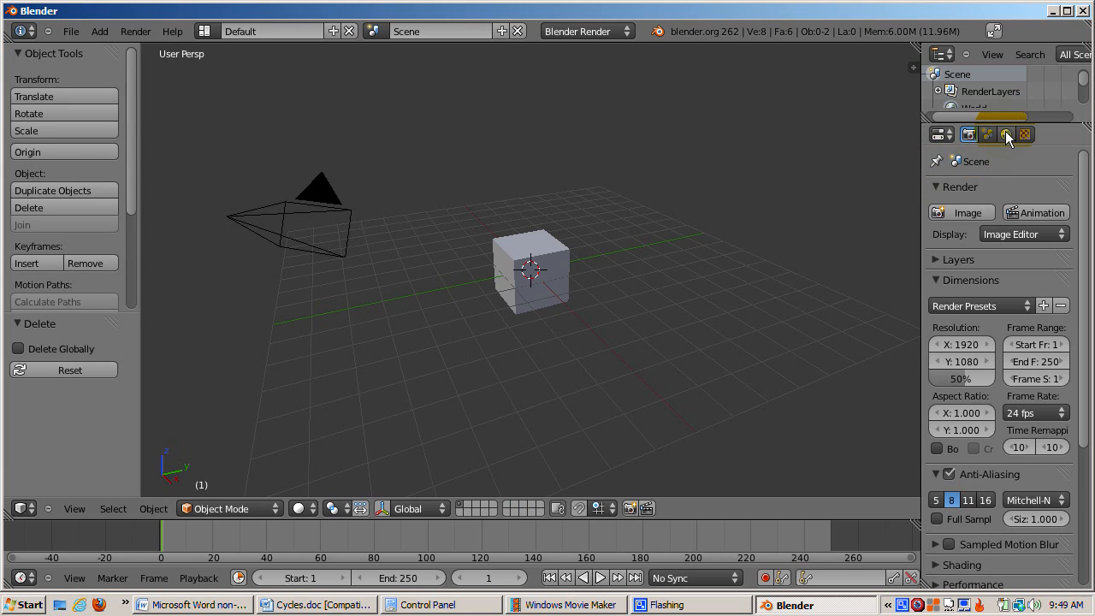
mouse_move(1008, 135)
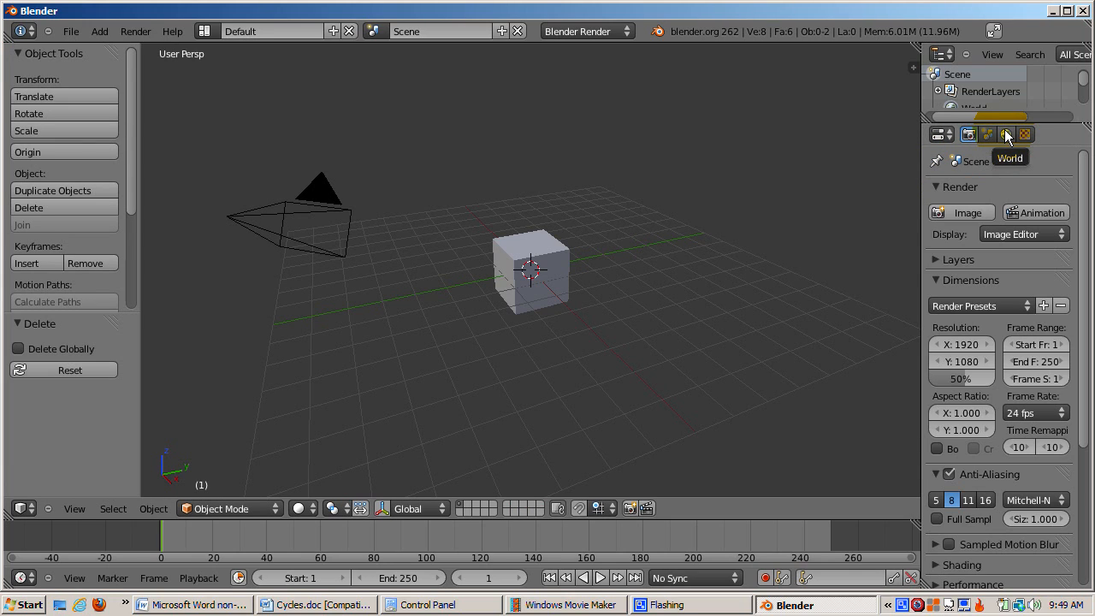
- Unlink the scene's existing world from the World properties tab
click(1004, 135)
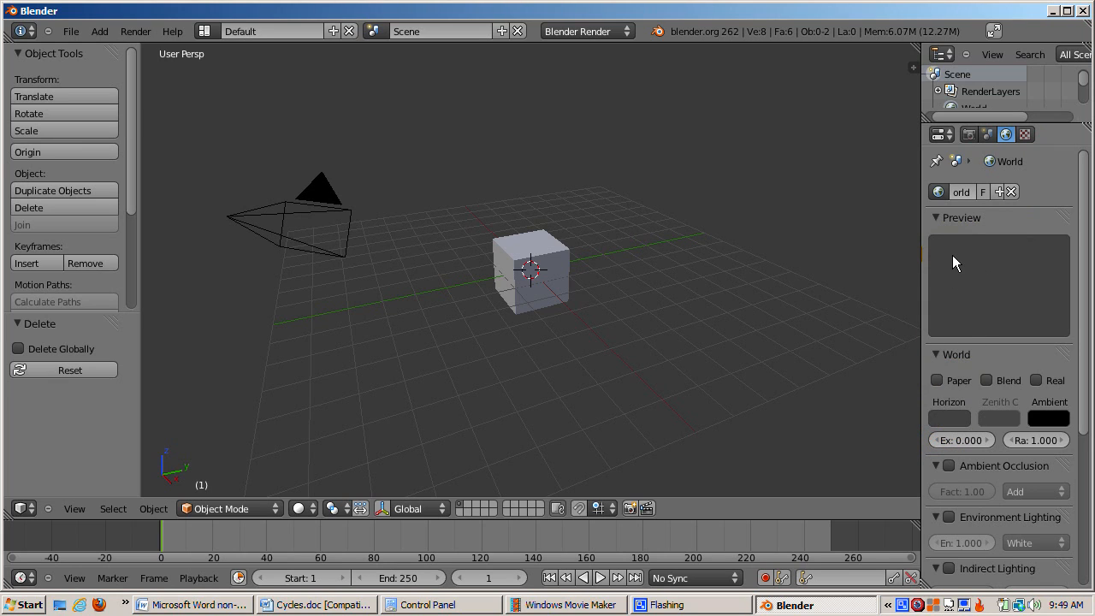
mouse_move(806, 340)
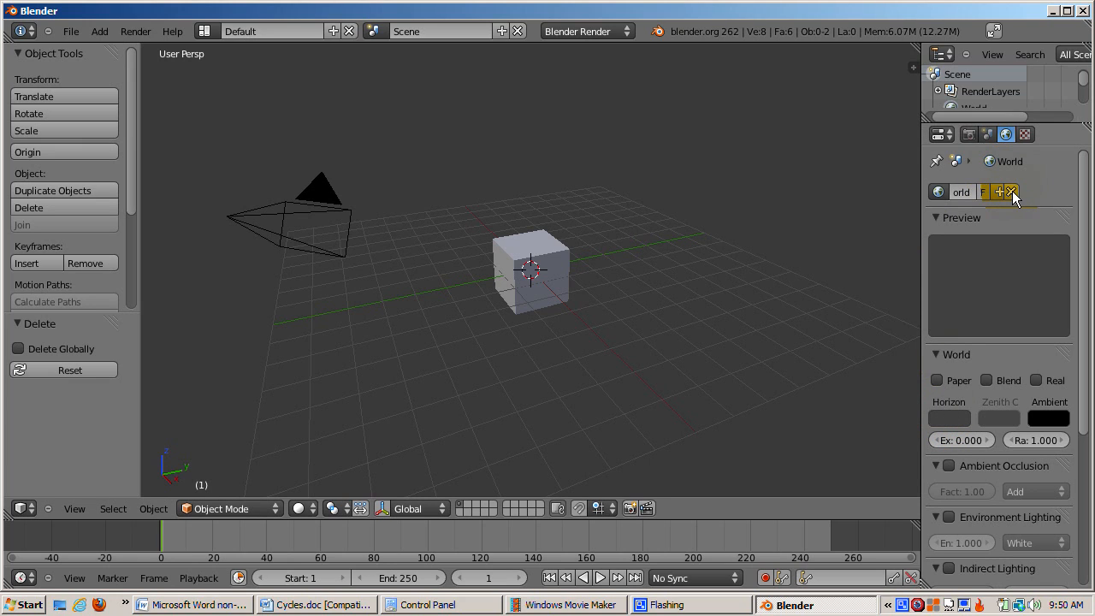
click(1022, 191)
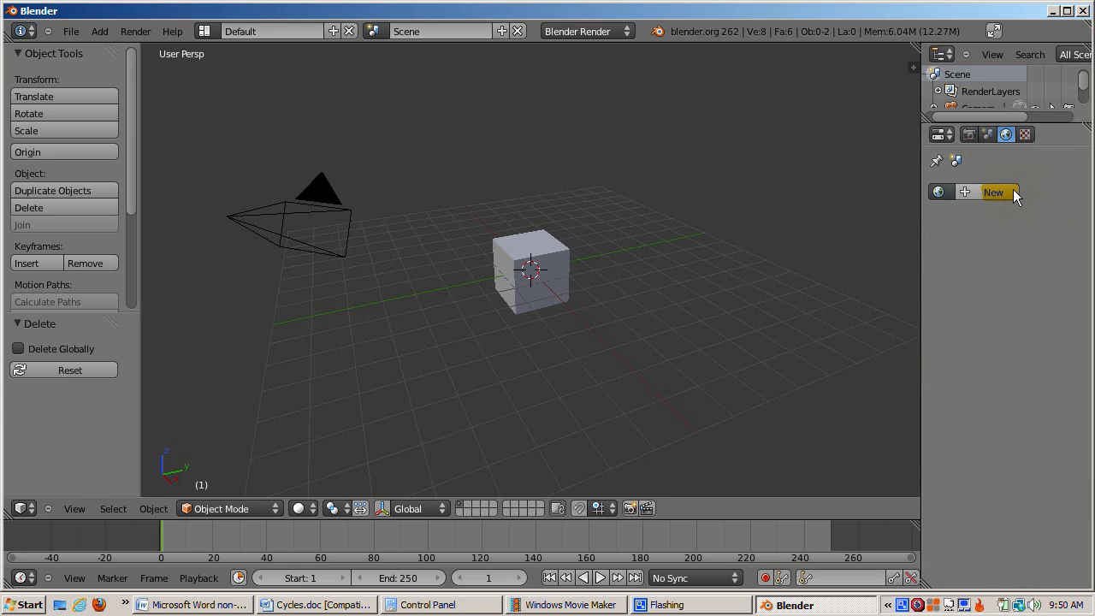
mouse_move(718, 289)
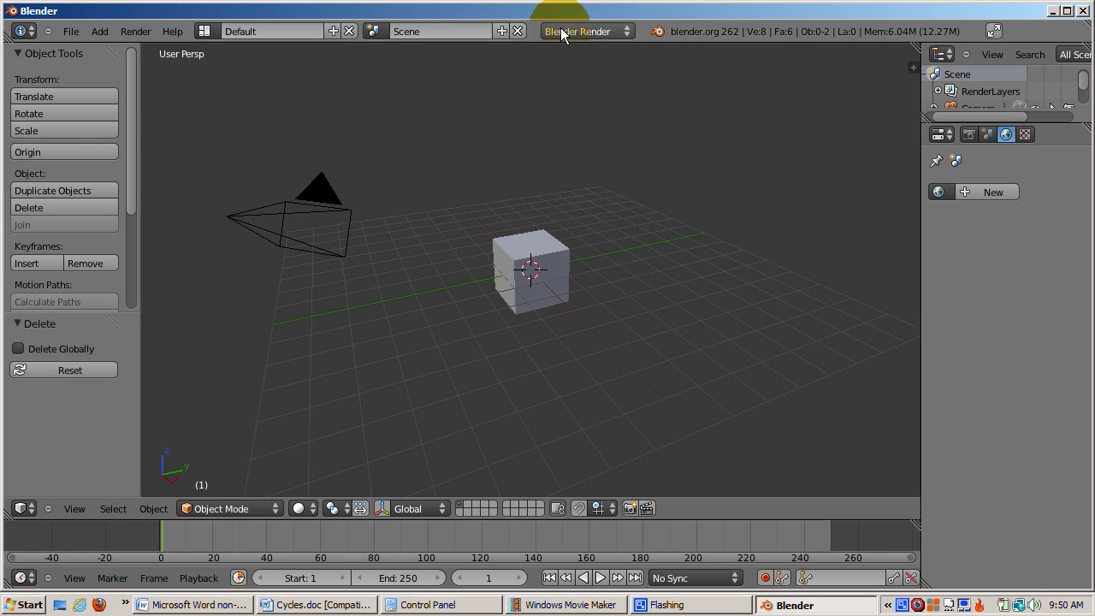
- Switch the render engine from the header dropdown to Cycles Render
click(586, 30)
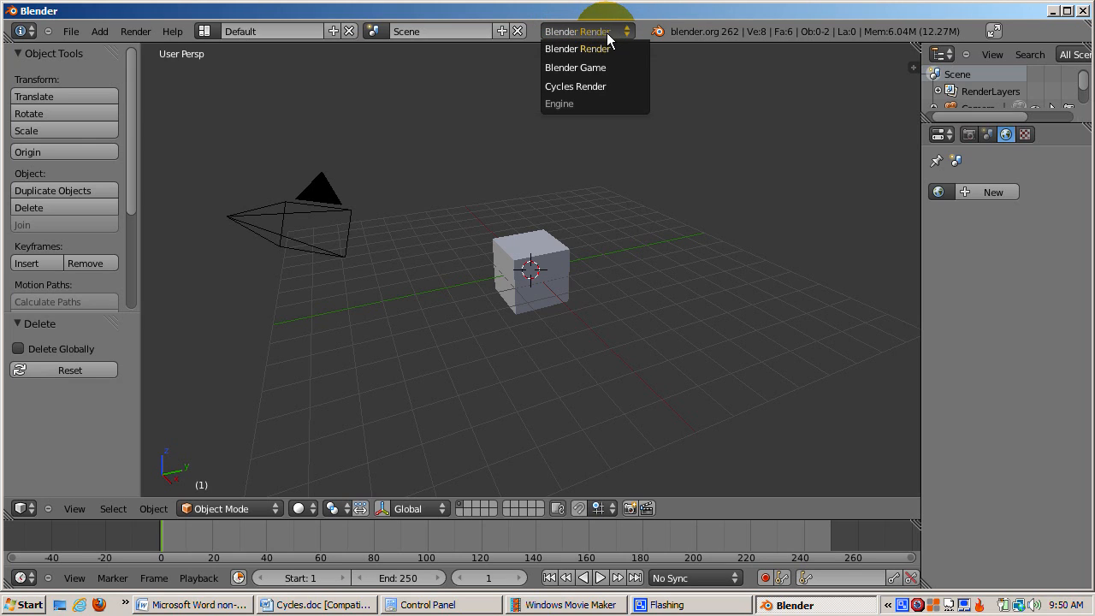
mouse_move(604, 70)
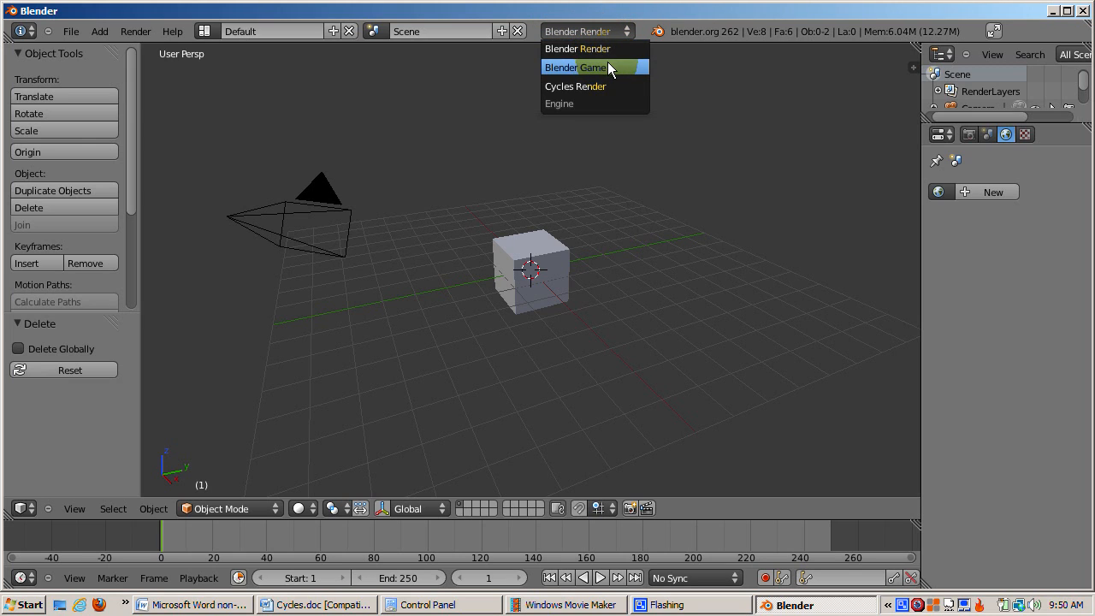
mouse_move(612, 92)
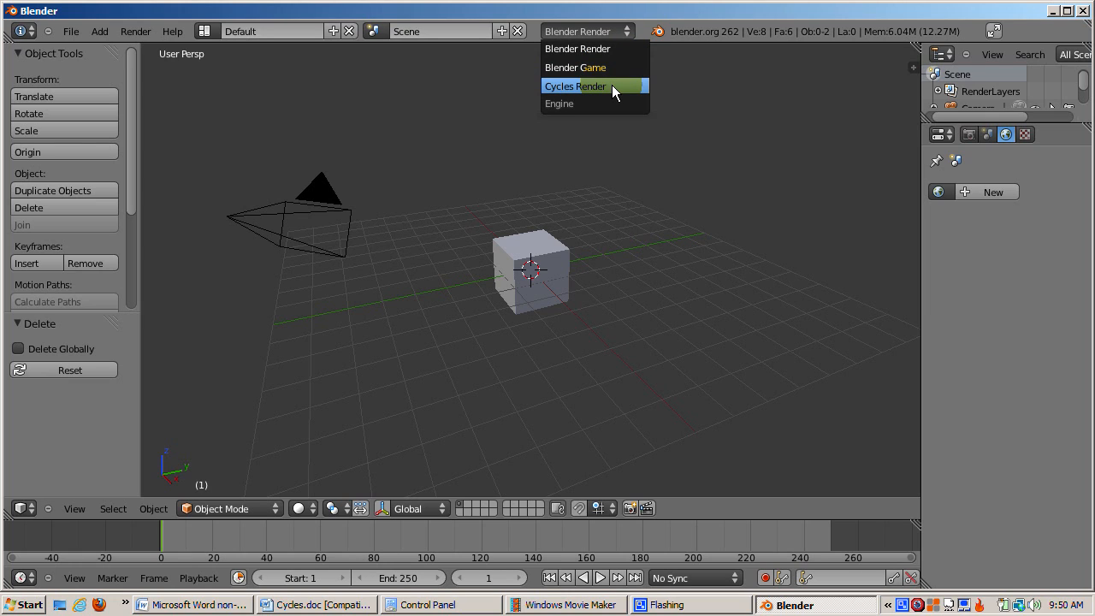
click(584, 85)
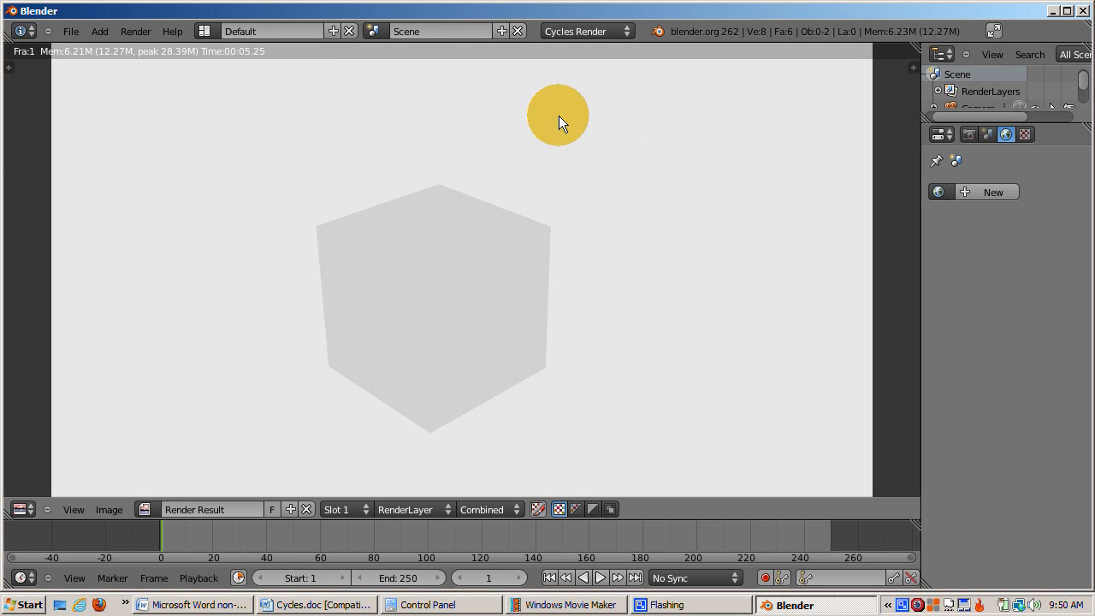
mouse_move(266, 382)
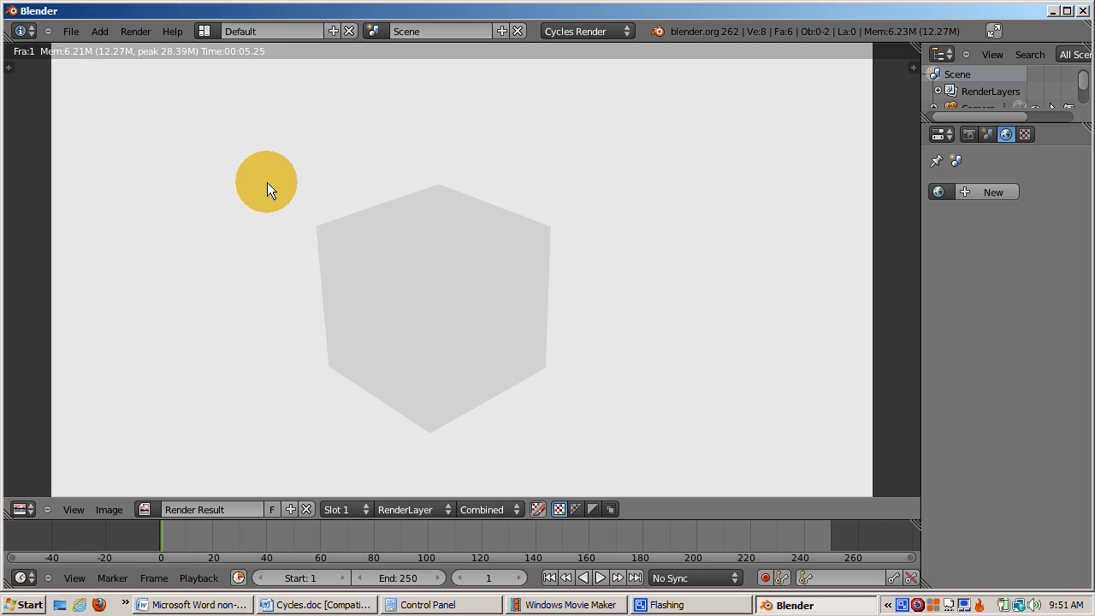
mouse_move(276, 190)
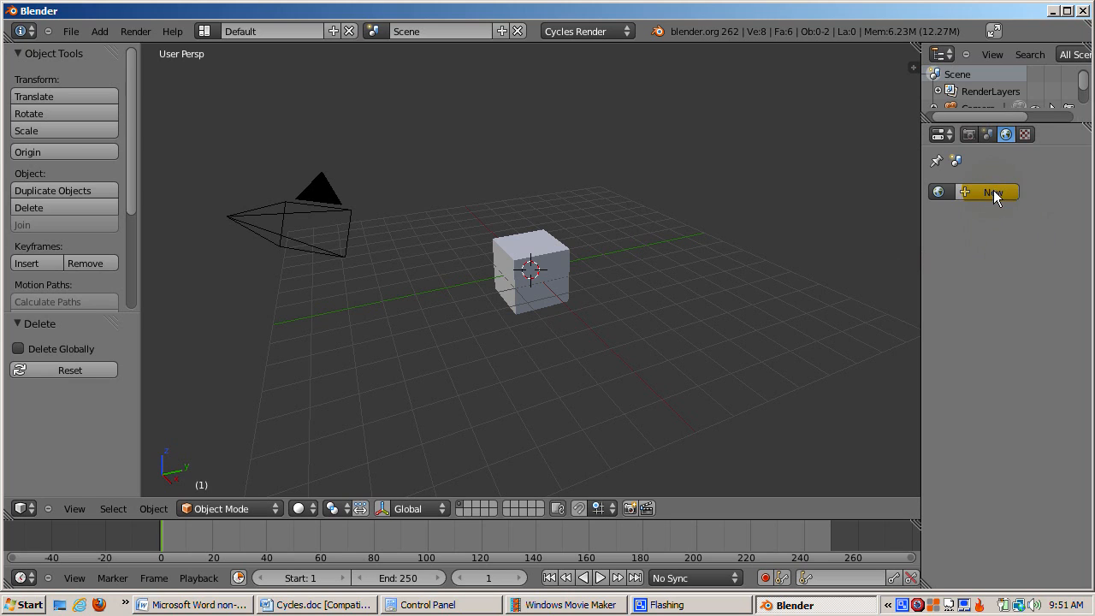
- Create a new world, World.001, and give its Background a dark grey colour
click(993, 191)
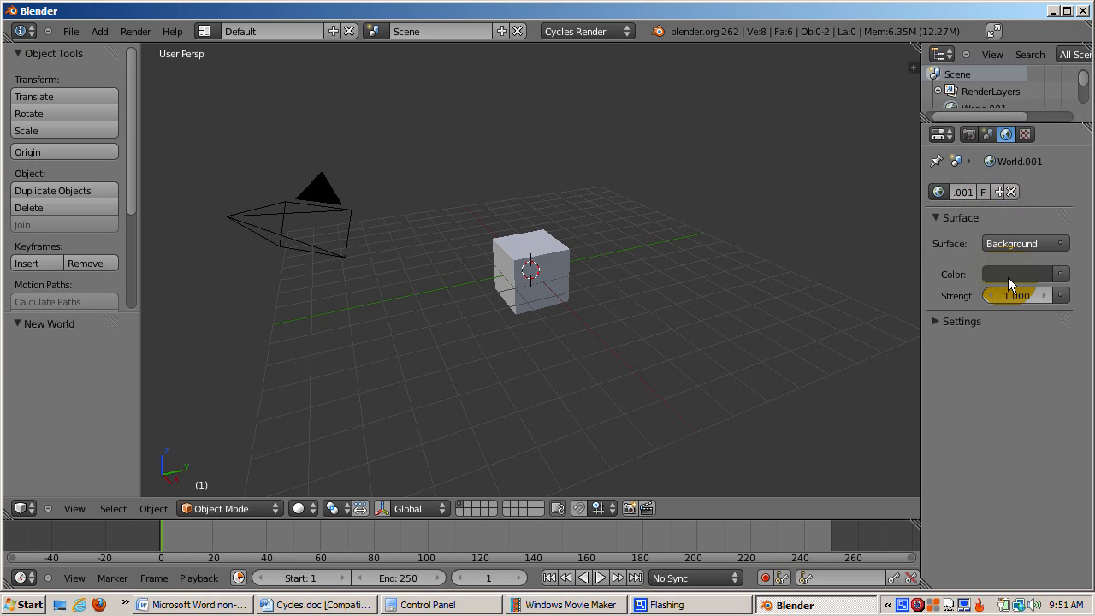
mouse_move(1008, 280)
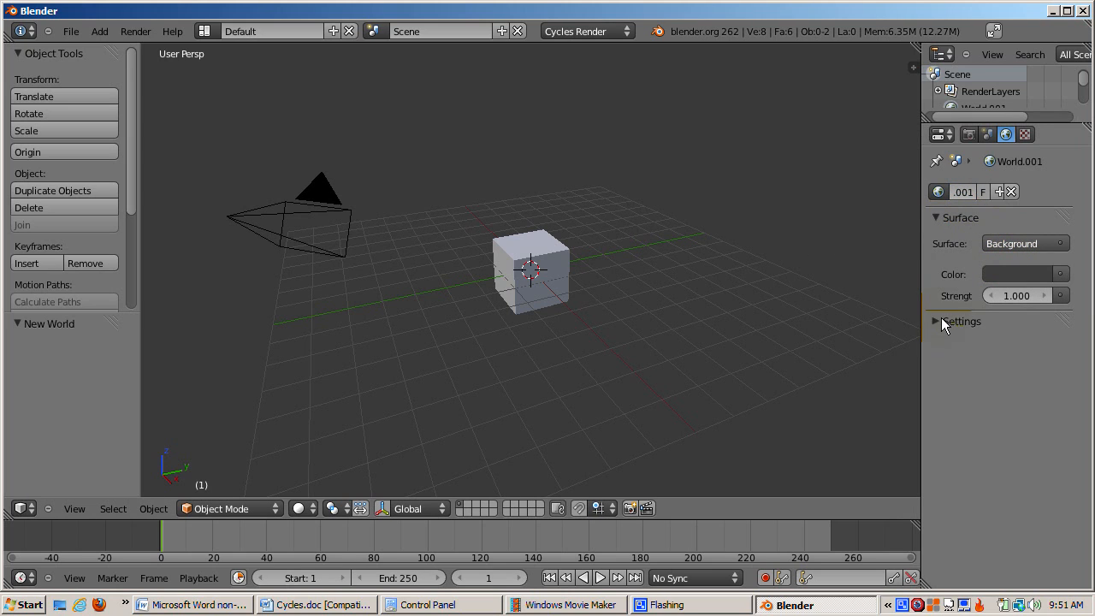
click(936, 321)
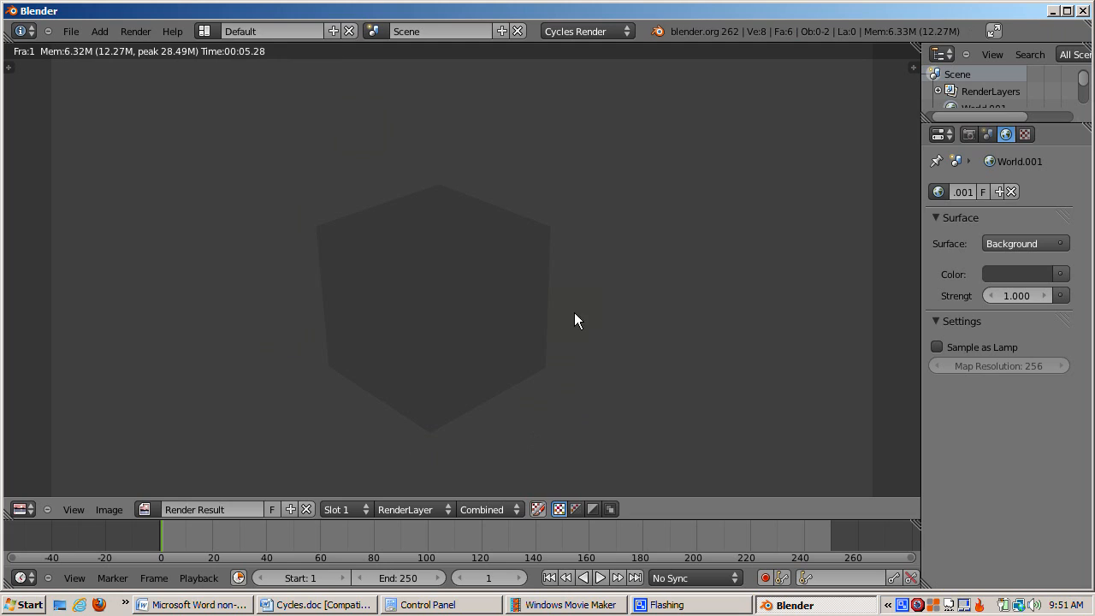
mouse_move(629, 305)
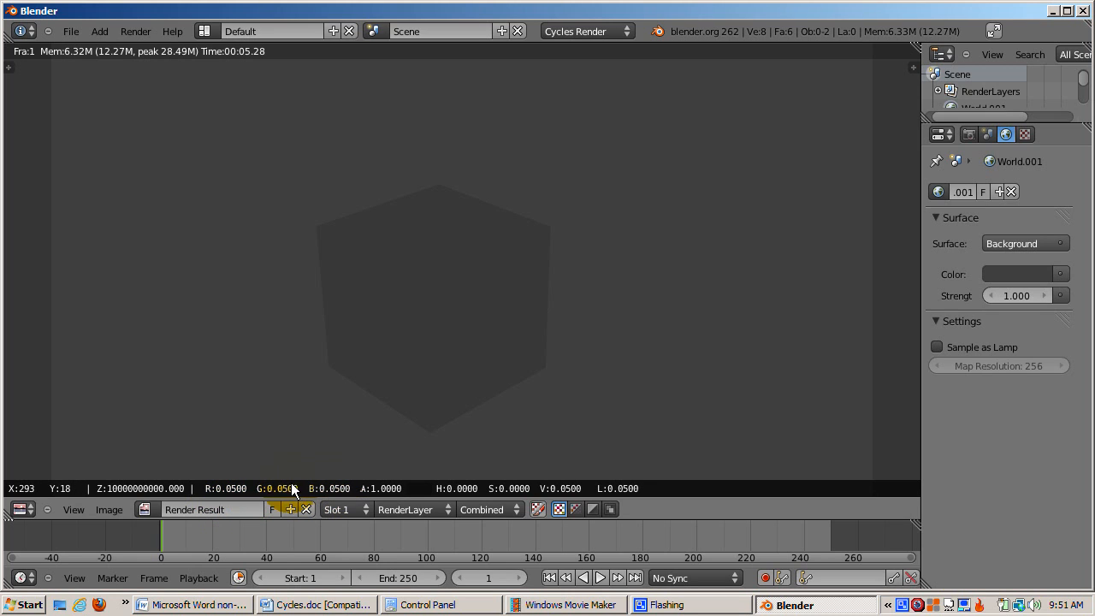
mouse_move(429, 456)
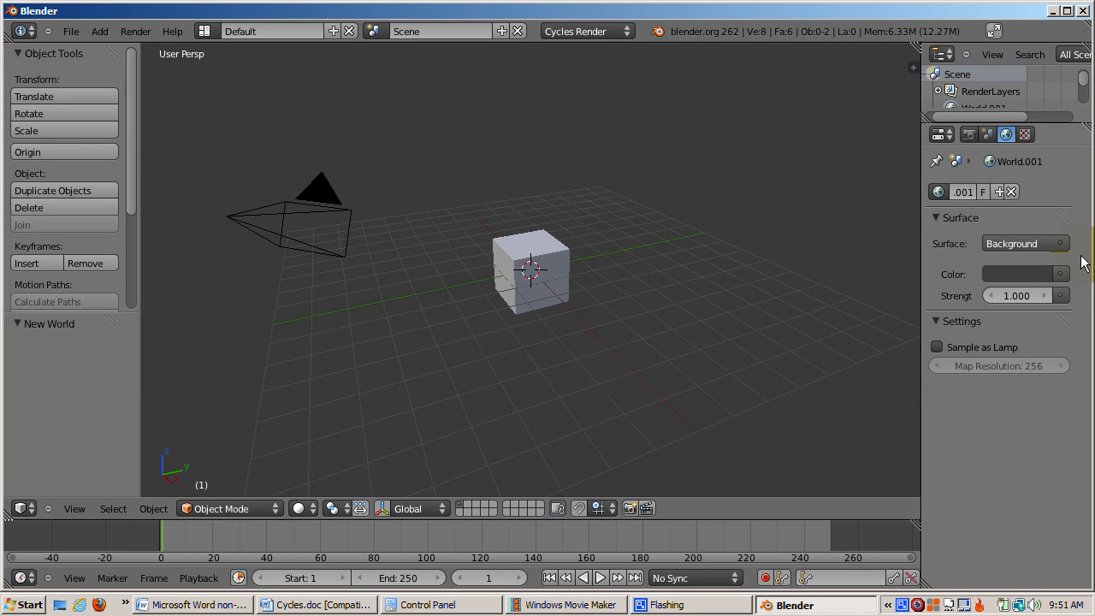
mouse_move(1025, 248)
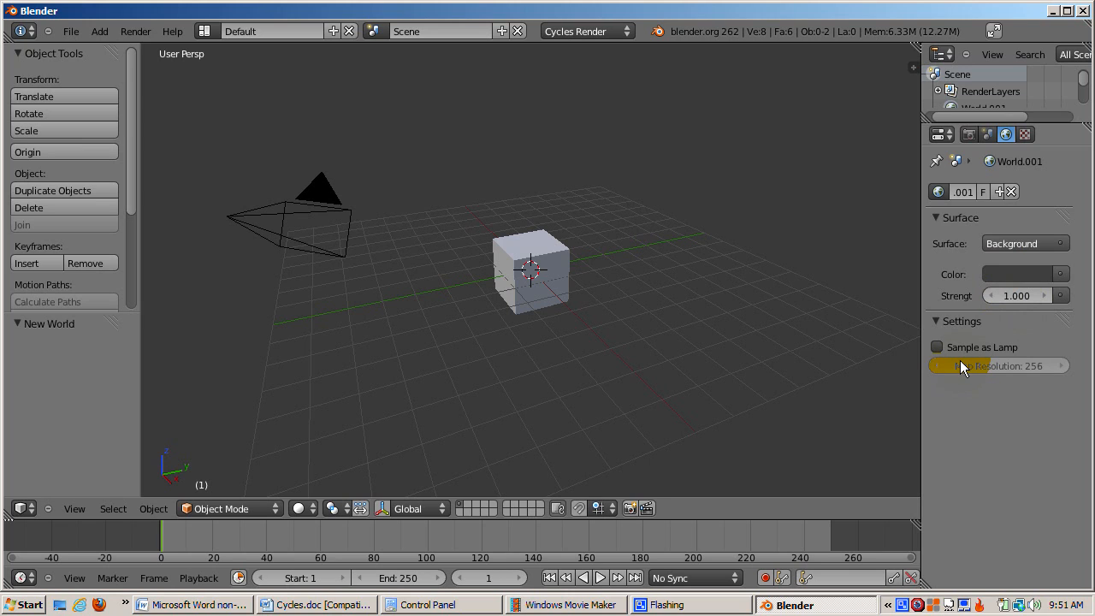
click(1023, 244)
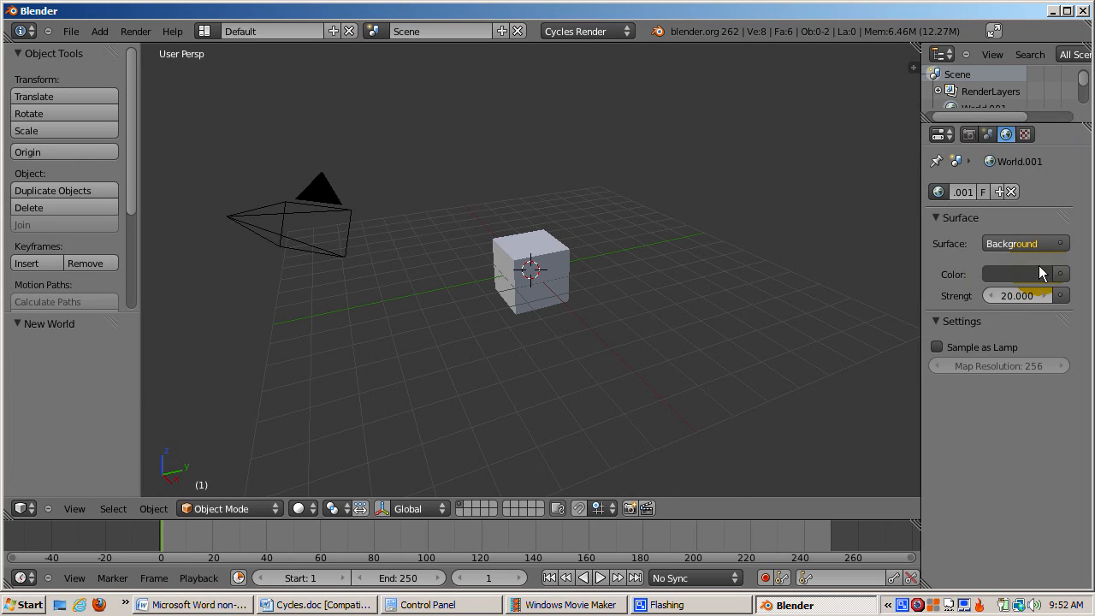
click(1023, 295)
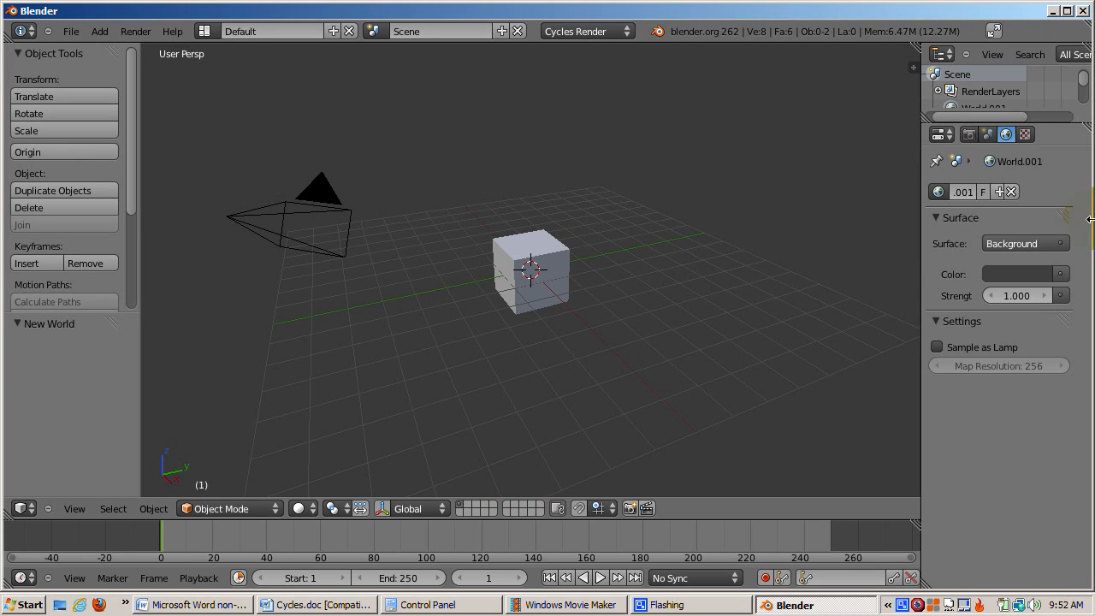
click(586, 31)
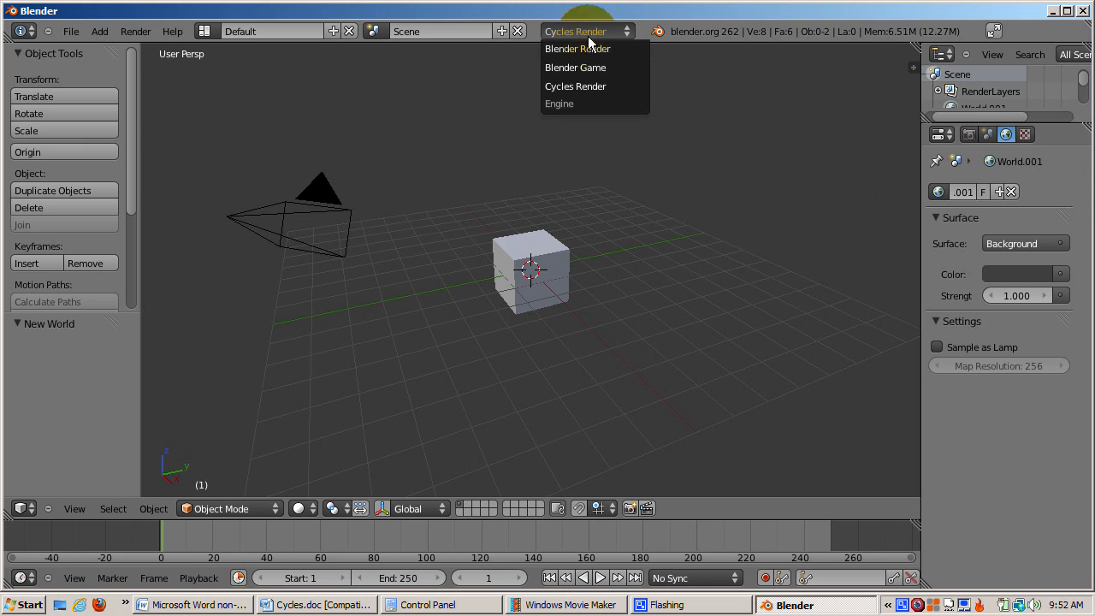
click(573, 49)
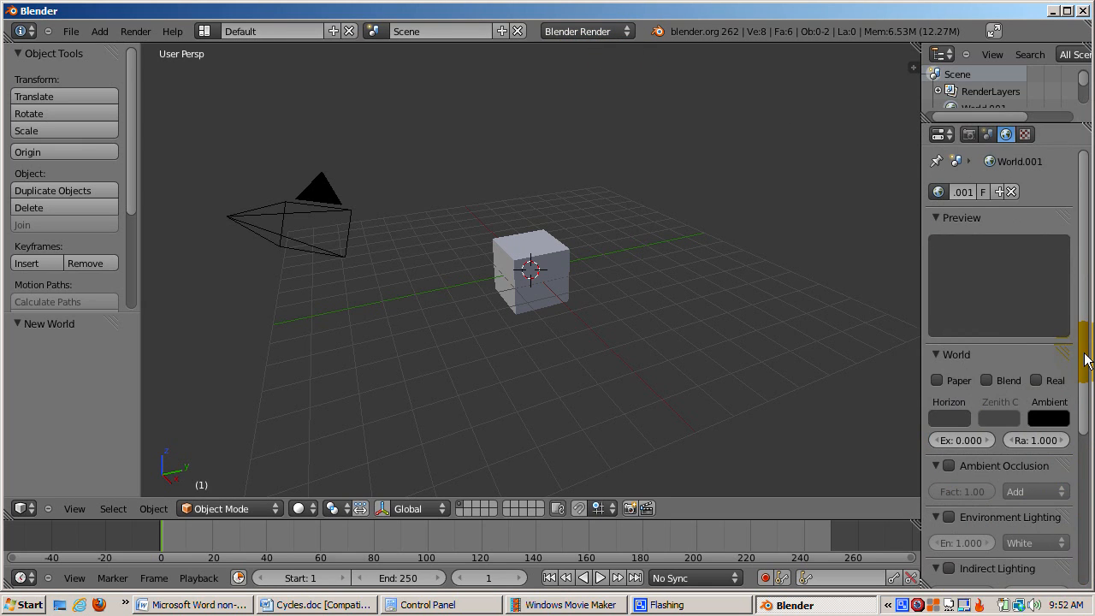
click(586, 30)
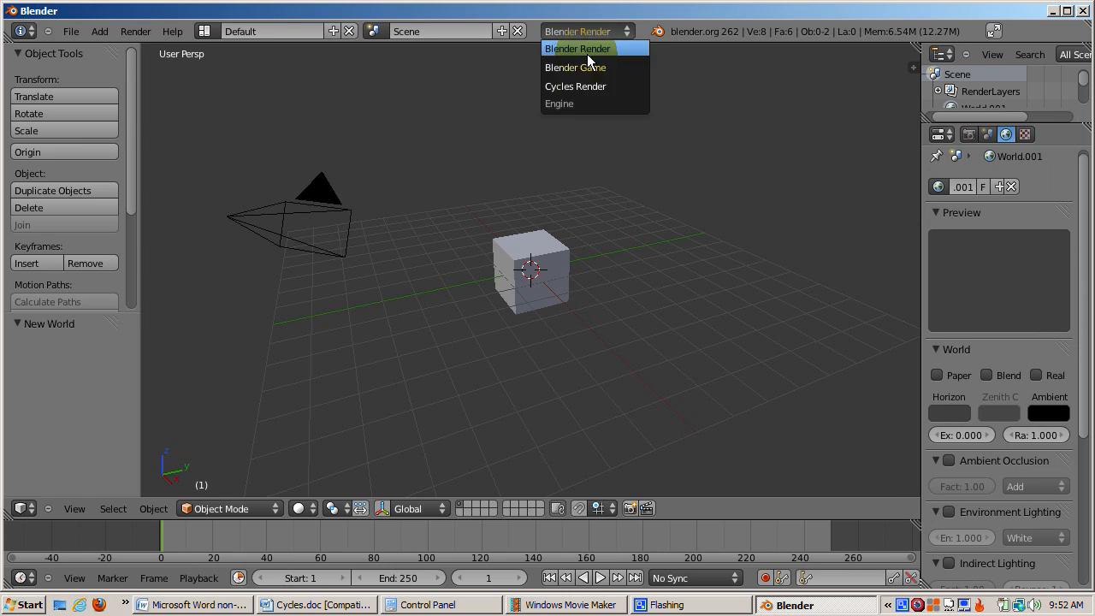
click(575, 85)
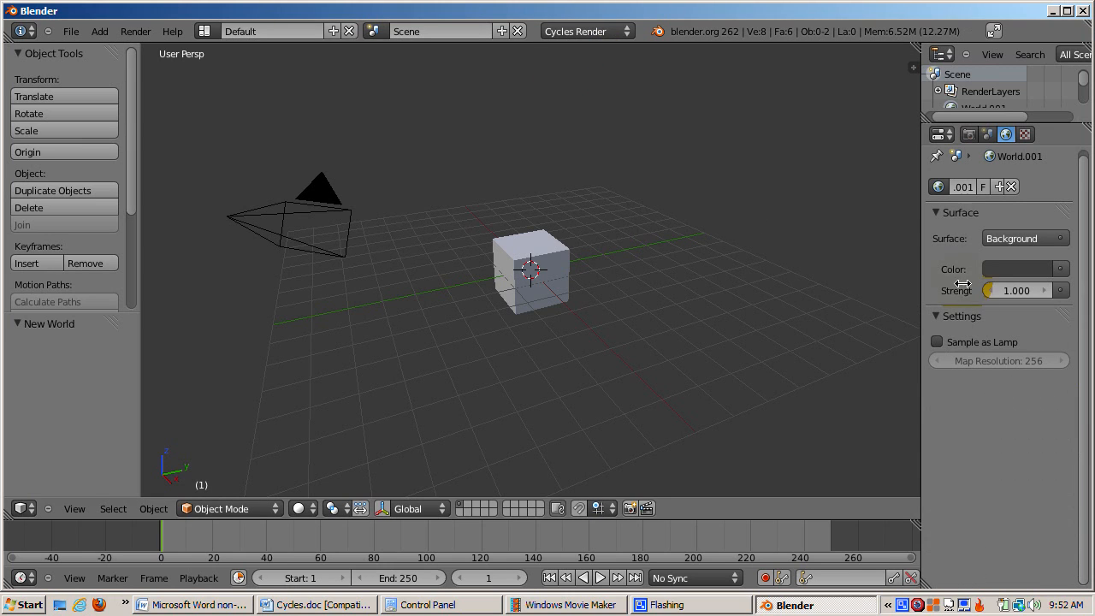
mouse_move(970, 297)
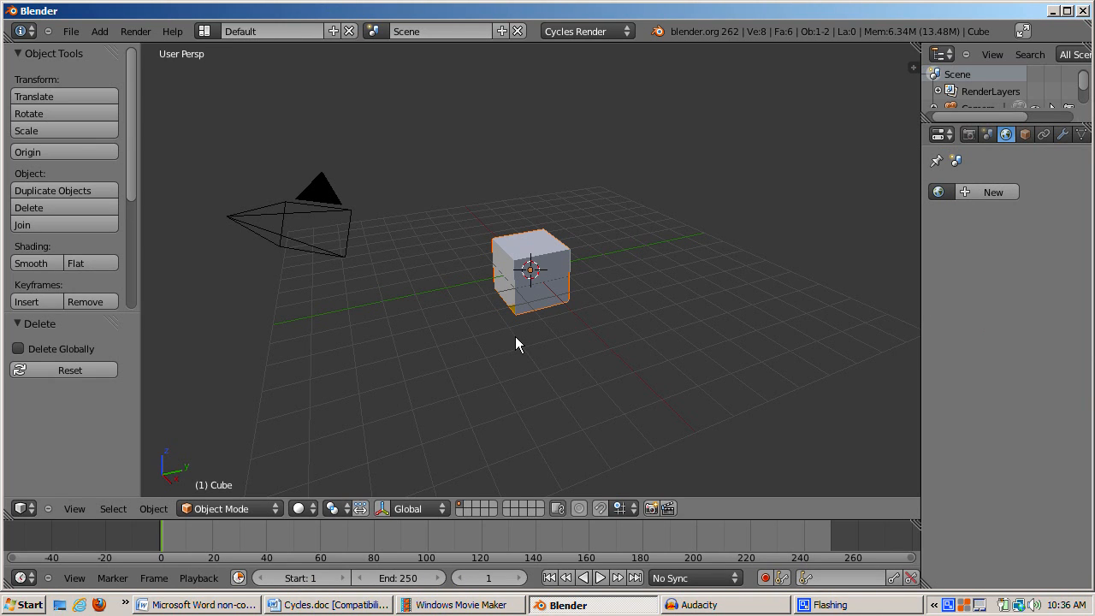
mouse_move(734, 260)
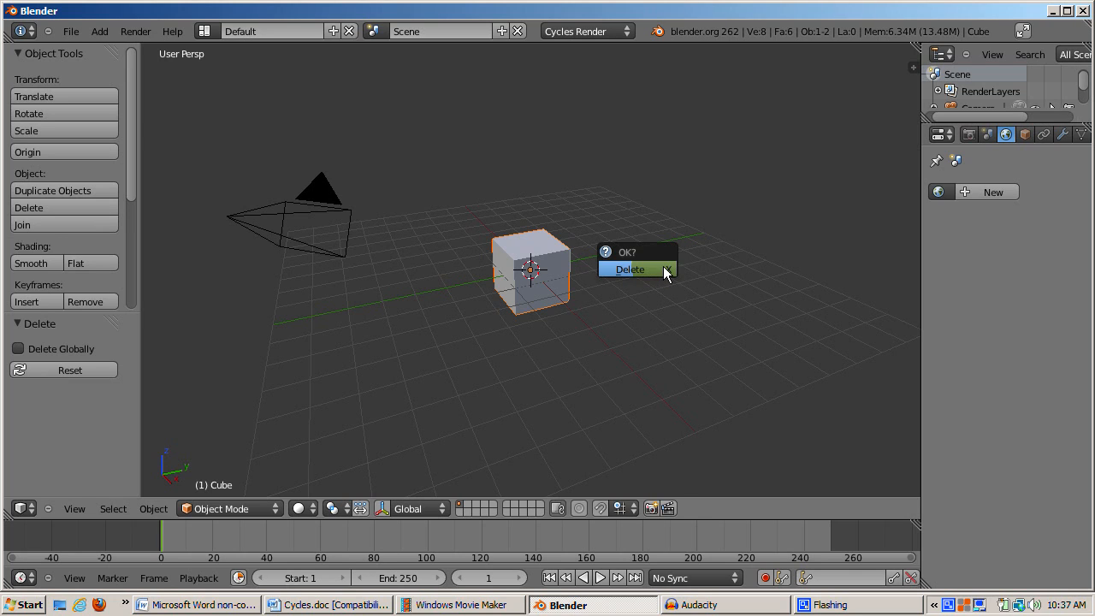
- Delete the cube, then add a smooth-shaded Monkey above the enlarged ground plane
click(629, 269)
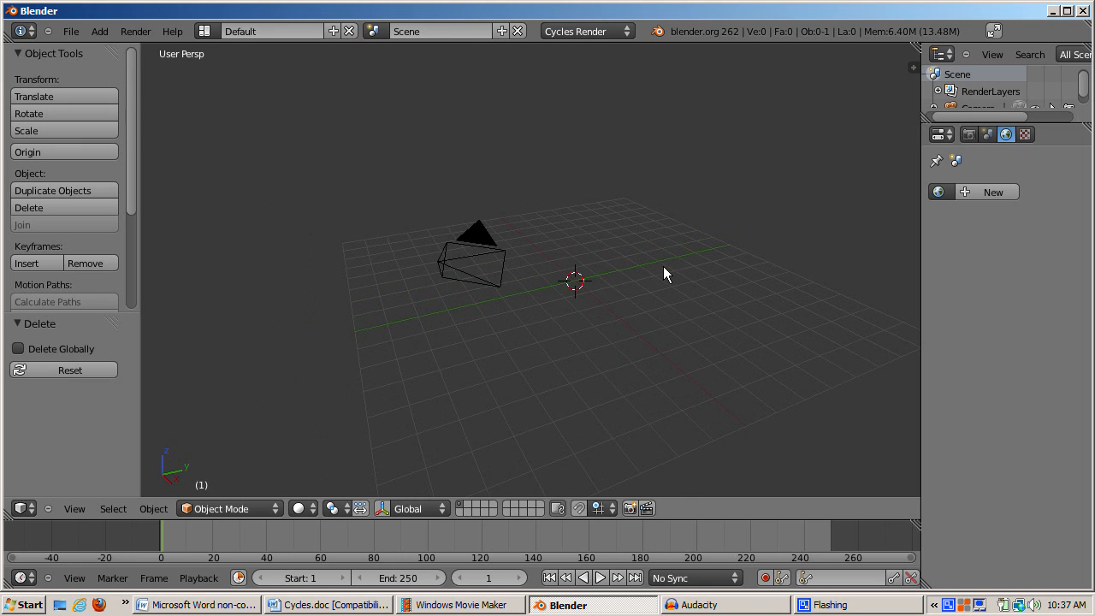
click(99, 32)
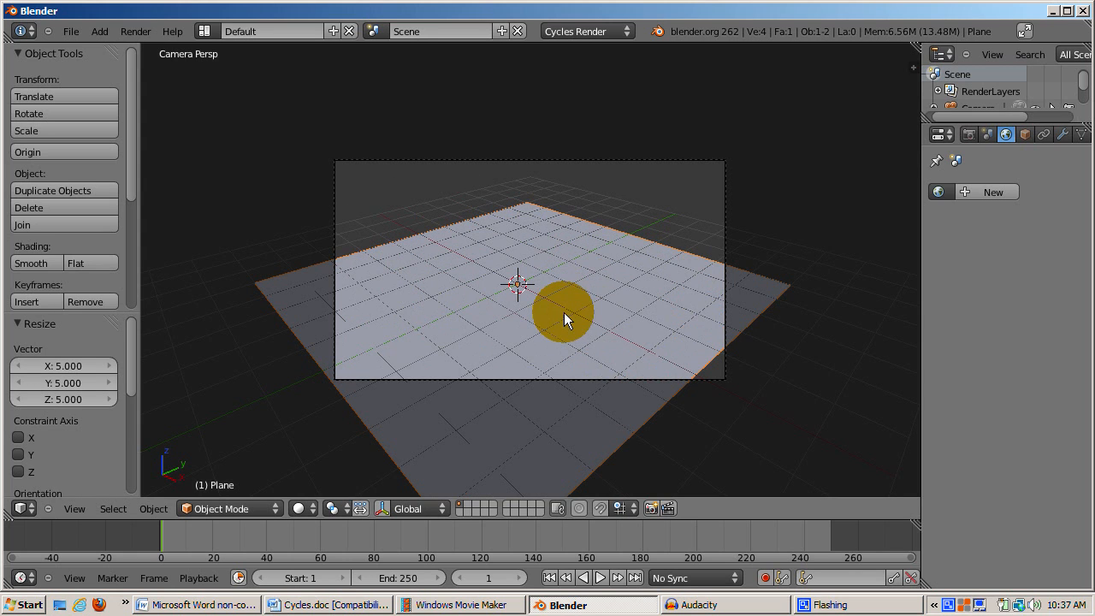
click(100, 32)
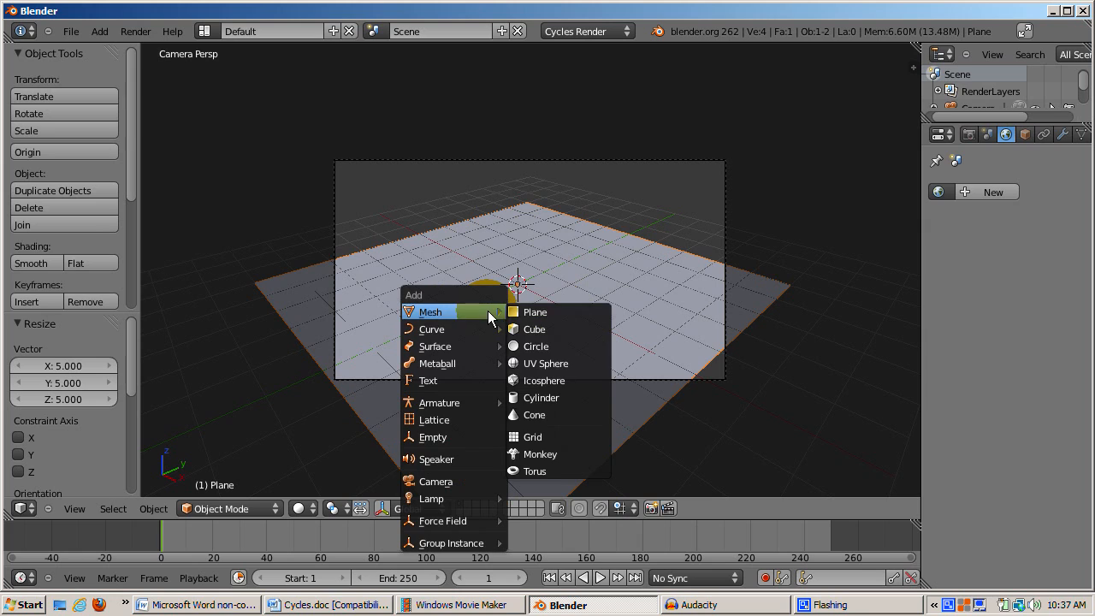
click(538, 454)
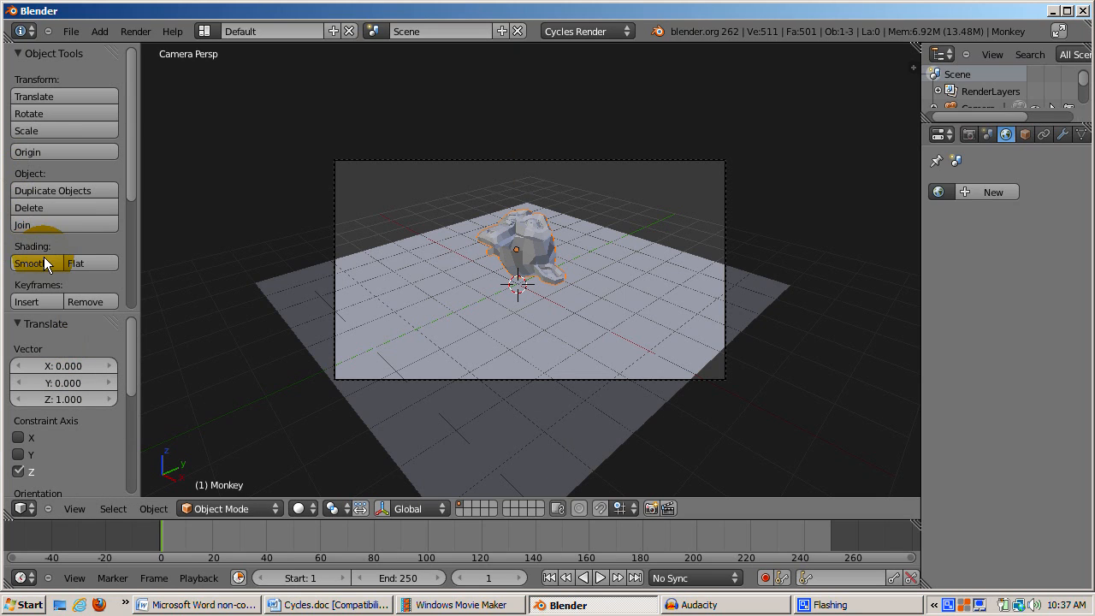
click(34, 263)
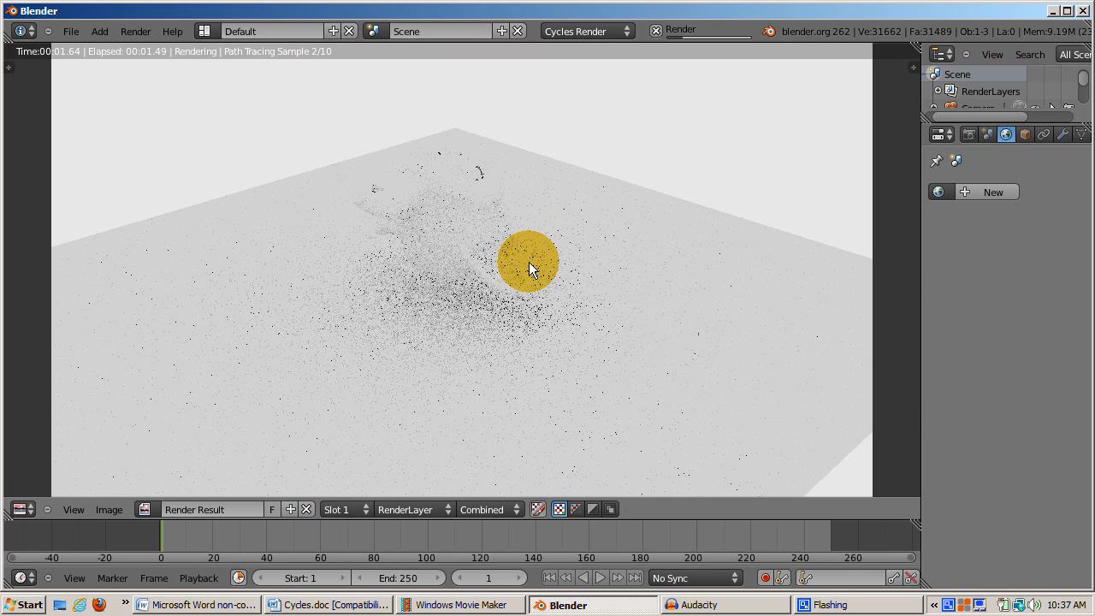
mouse_move(549, 316)
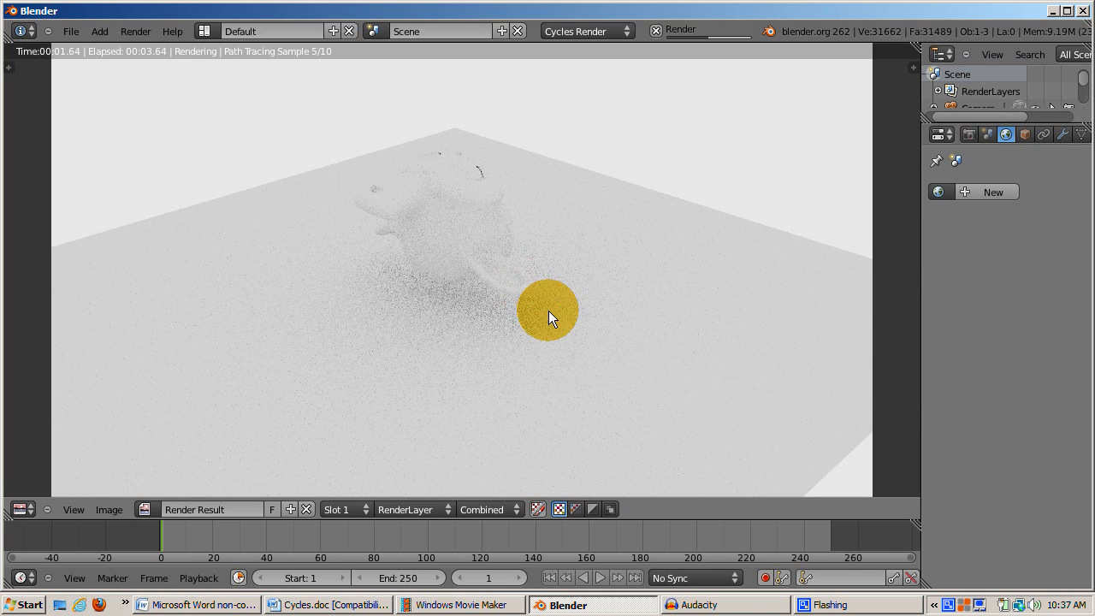
mouse_move(554, 385)
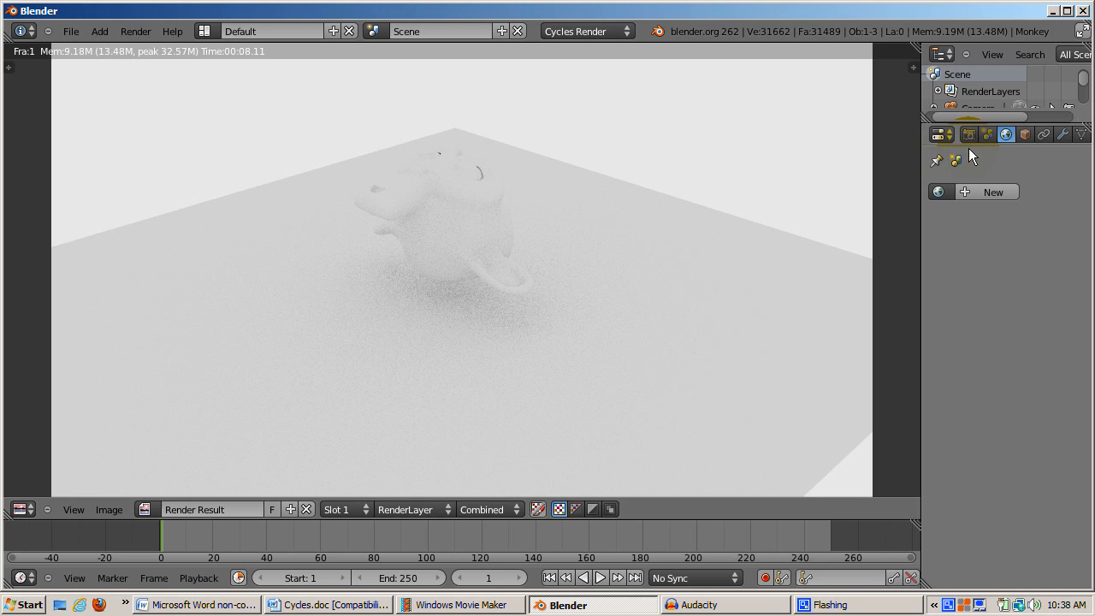
- Show the Monkey's material settings: Material.001 with a white Diffuse BSDF
click(1006, 136)
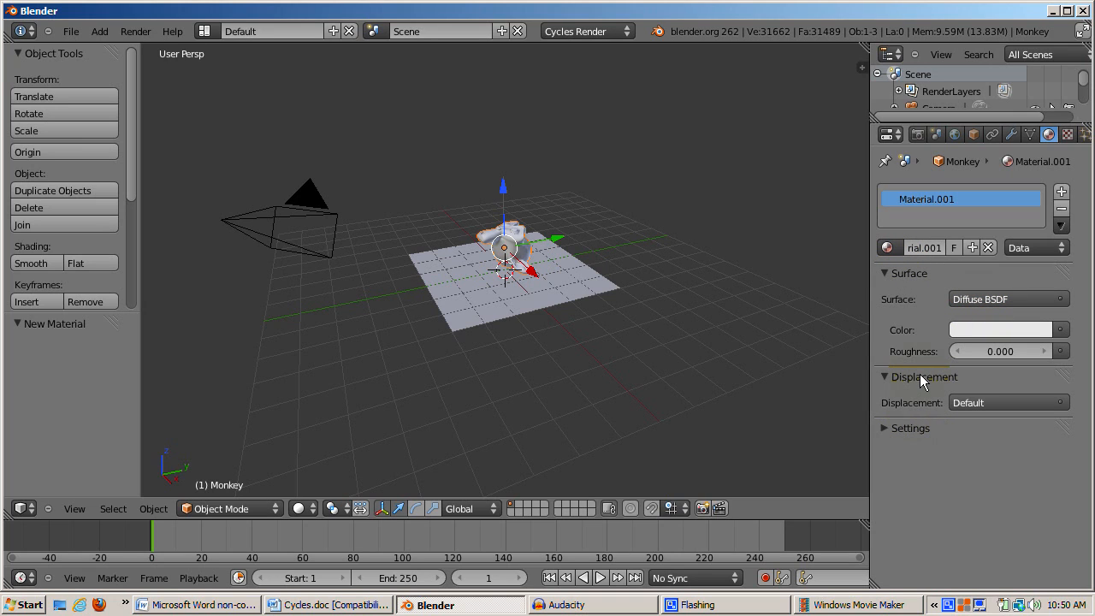
mouse_move(922, 386)
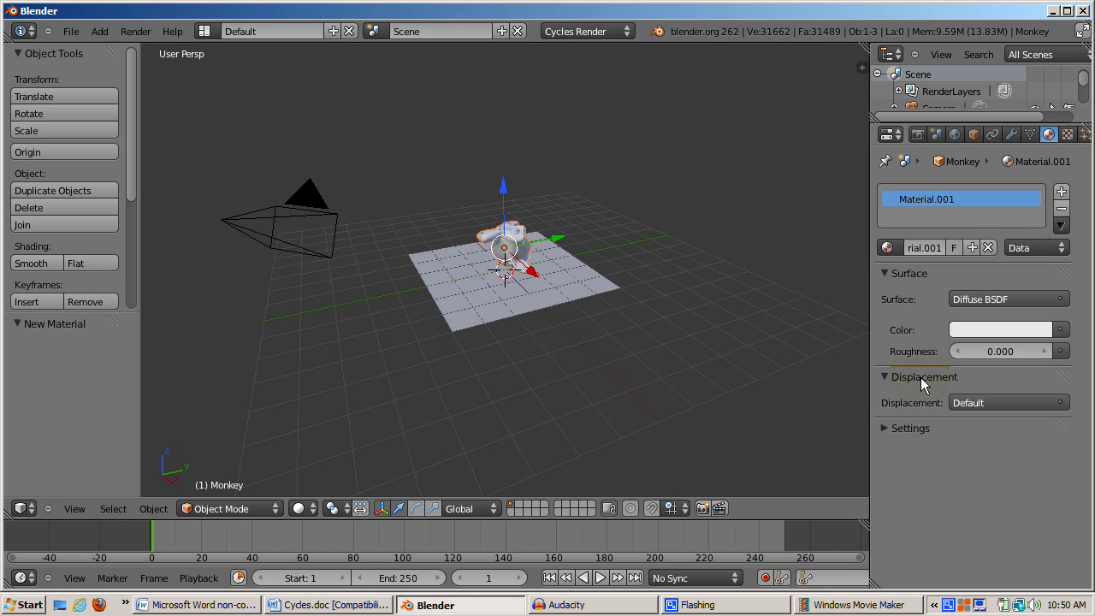
- Set Material.001's Diffuse BSDF colour to yellow-green
click(1001, 329)
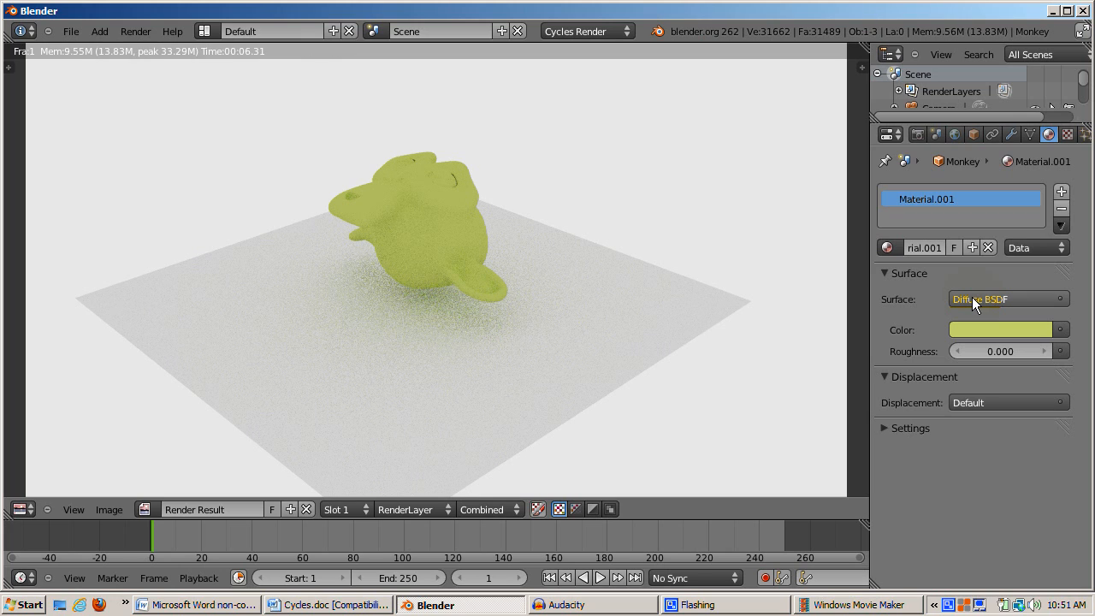
- Try Glossy and Glass shaders on Material.001, then settle on Emission
click(1003, 298)
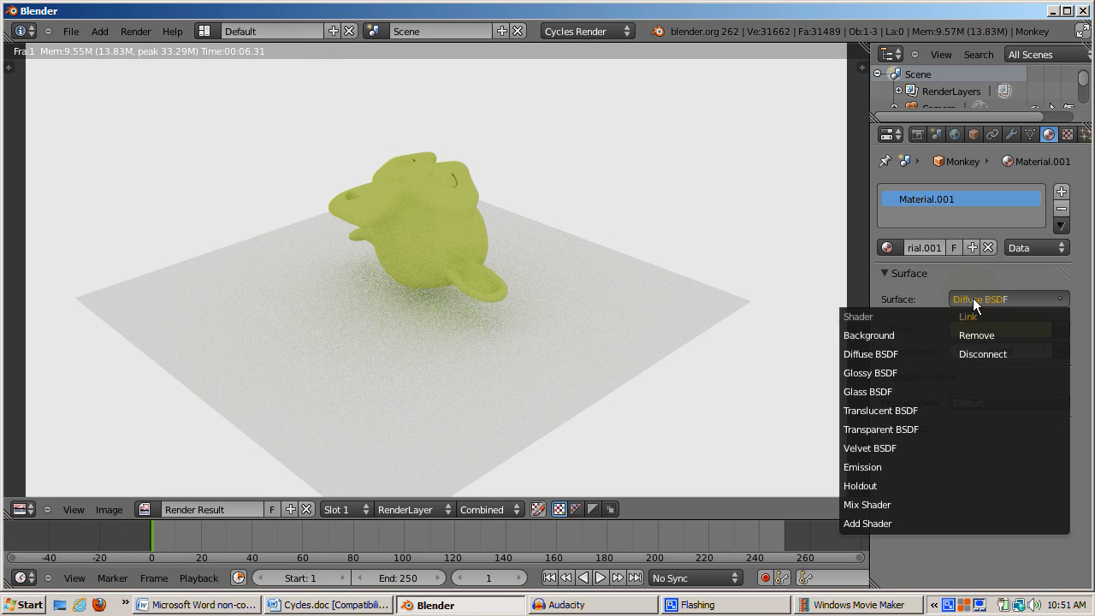
mouse_move(874, 401)
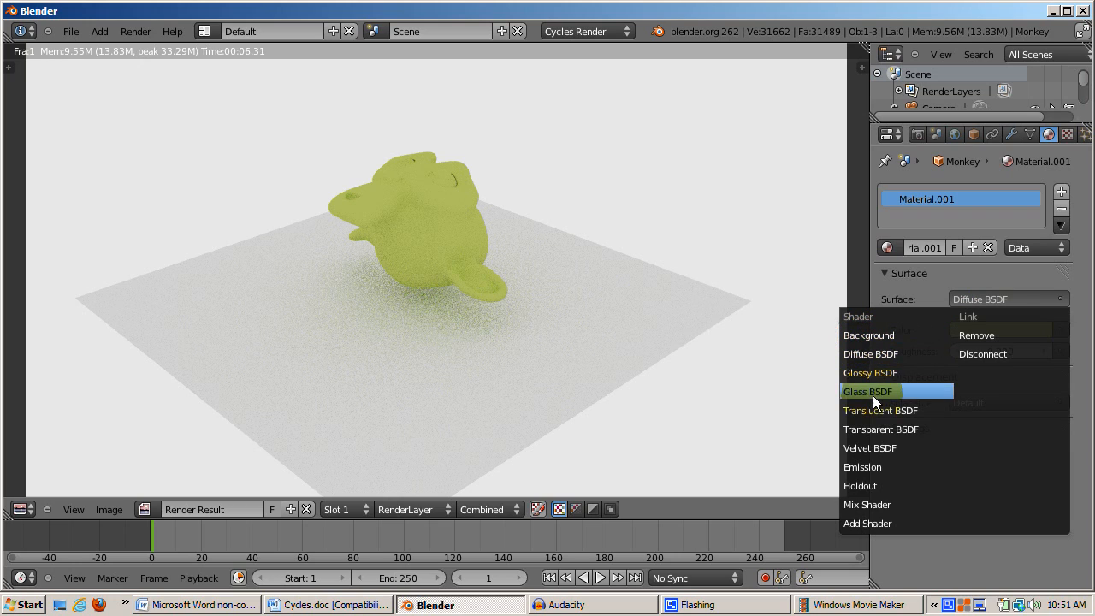
mouse_move(870, 449)
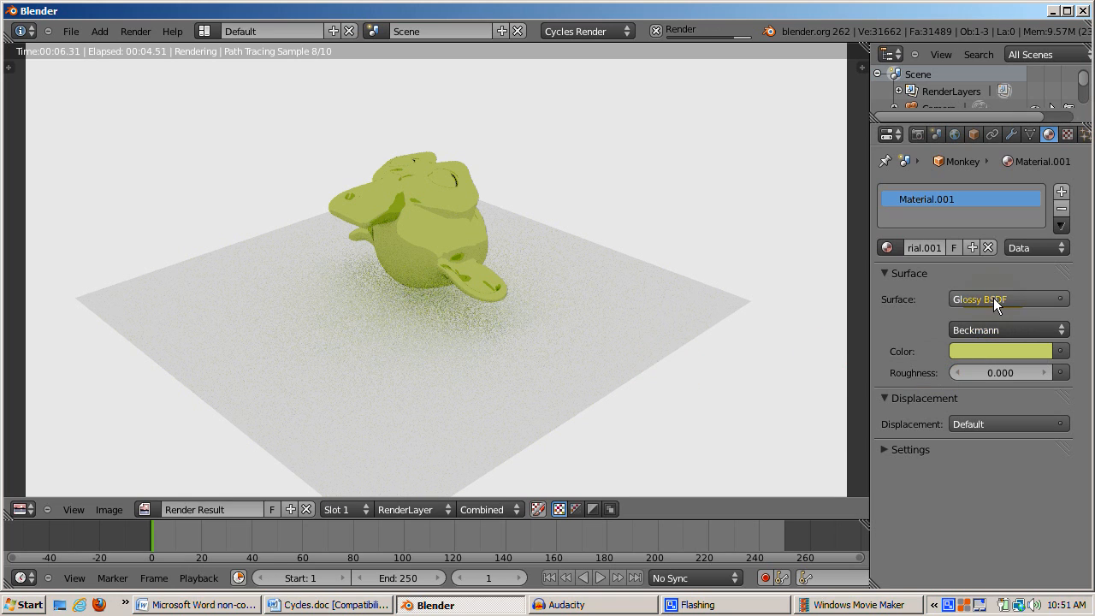
click(999, 299)
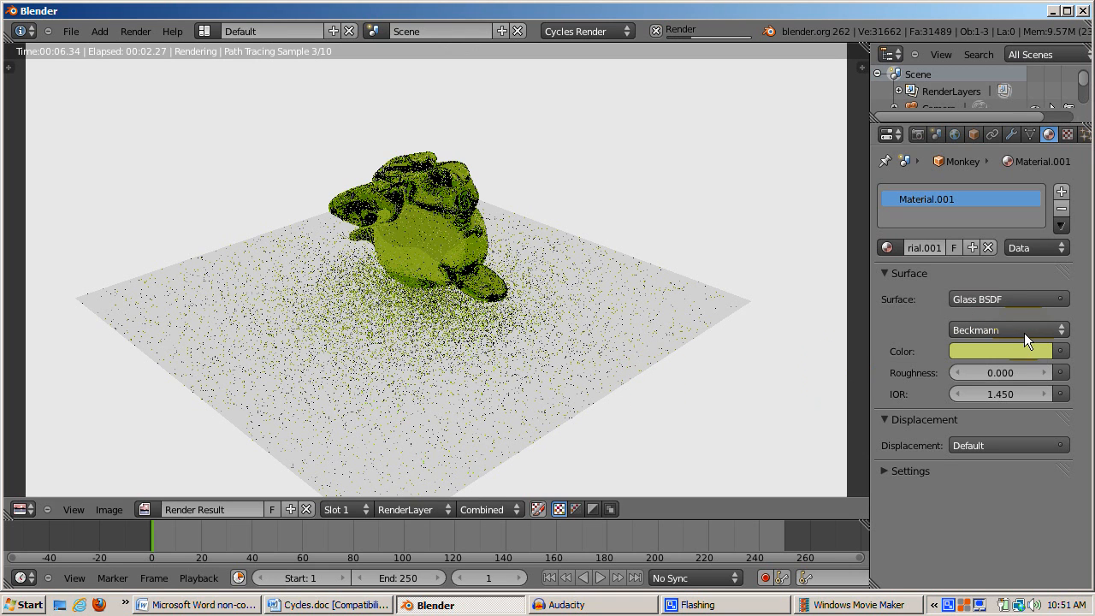
click(1003, 298)
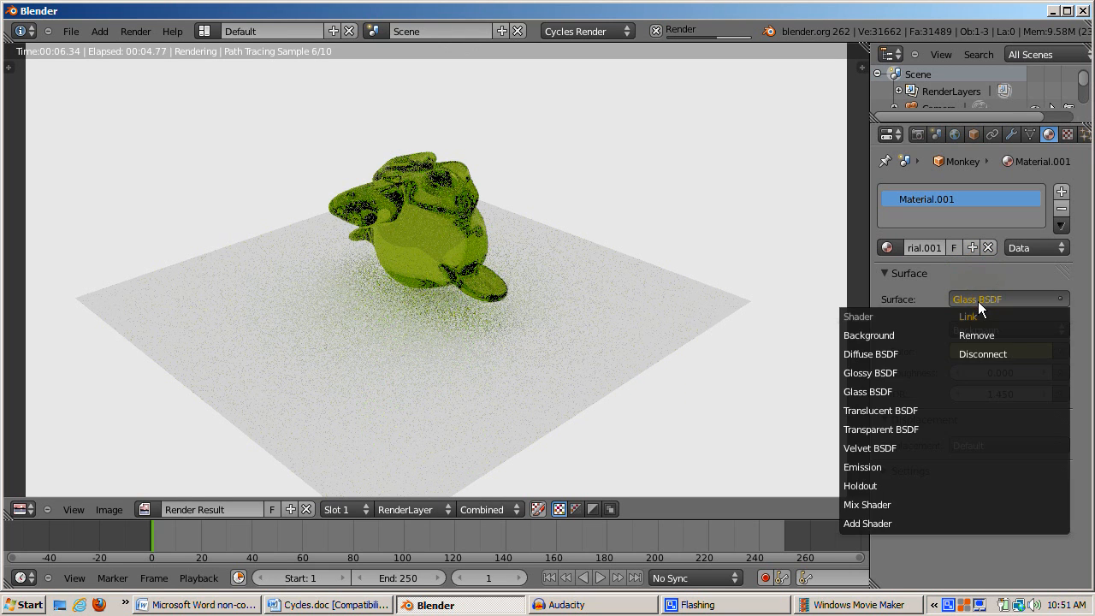
click(862, 467)
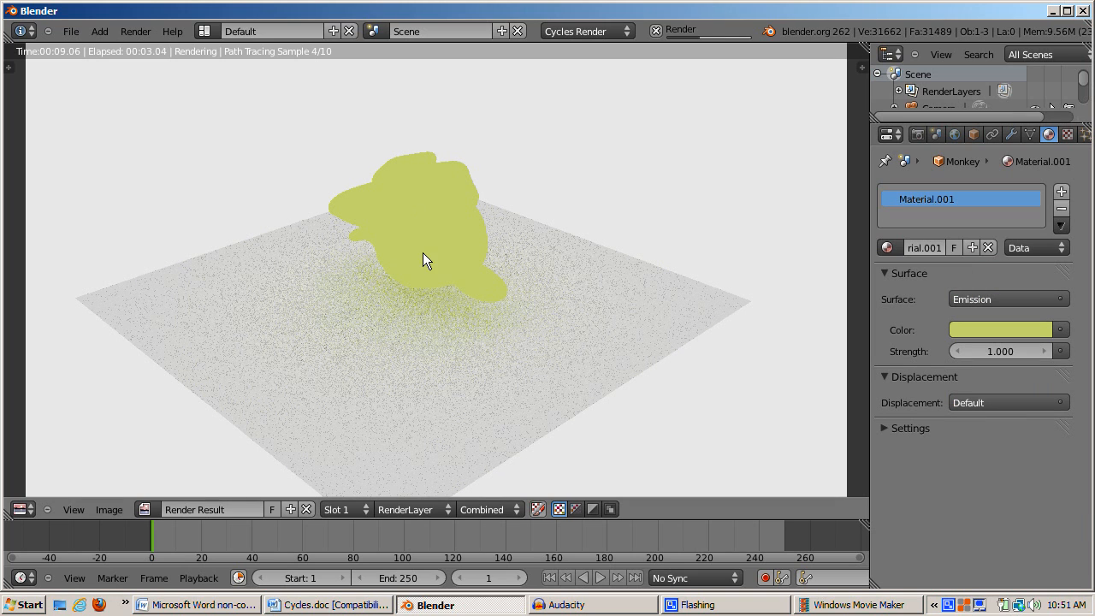
mouse_move(411, 240)
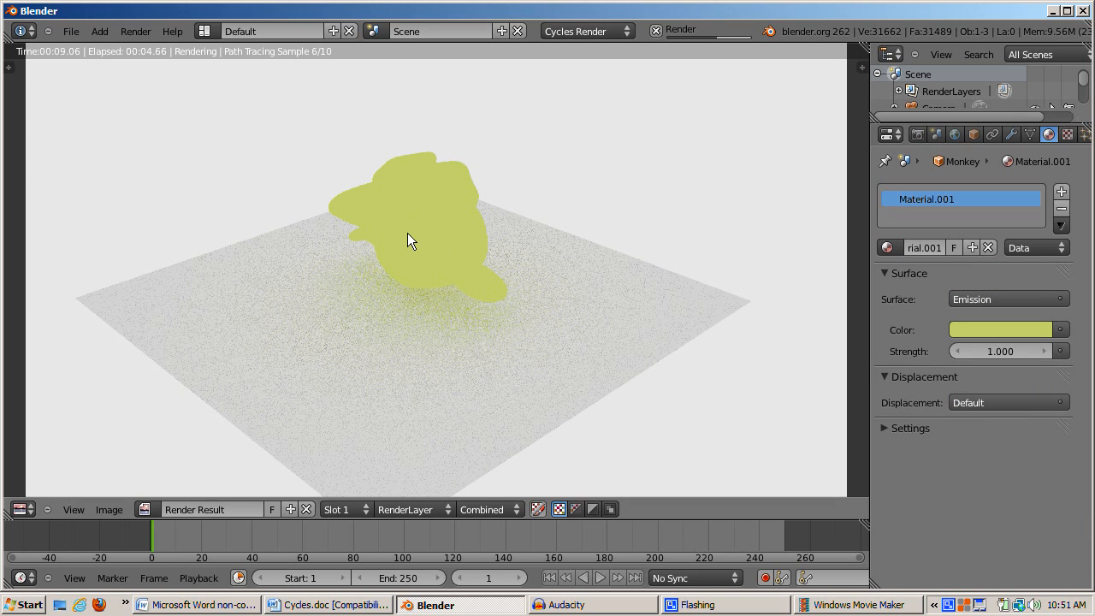
mouse_move(428, 219)
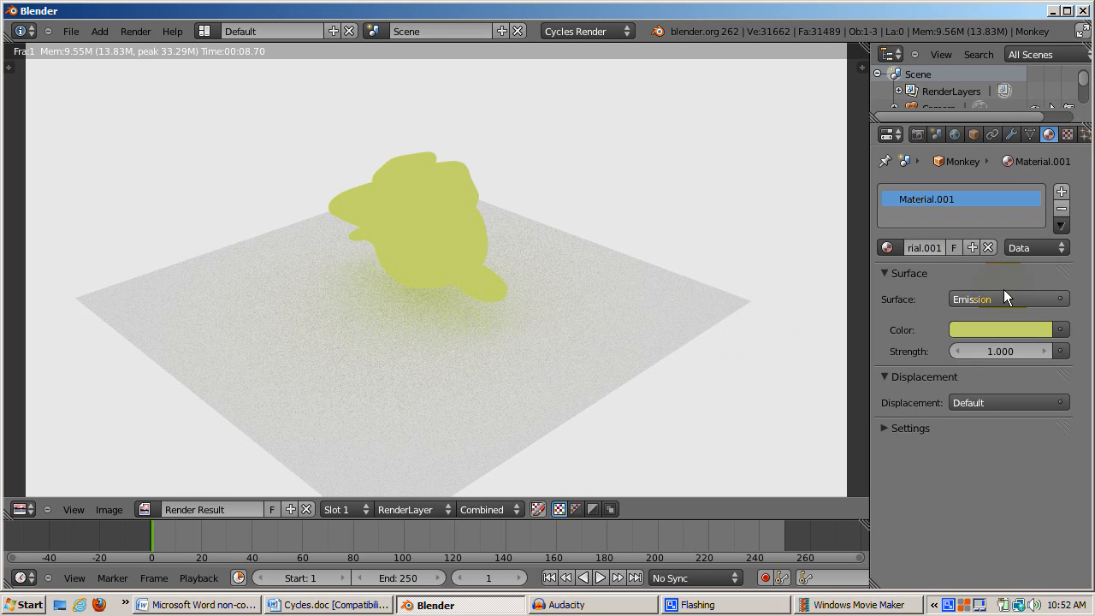
- Apply a Glass shader, then give the plane Material.003 as a pink-tinted Glass BSDF
click(1007, 299)
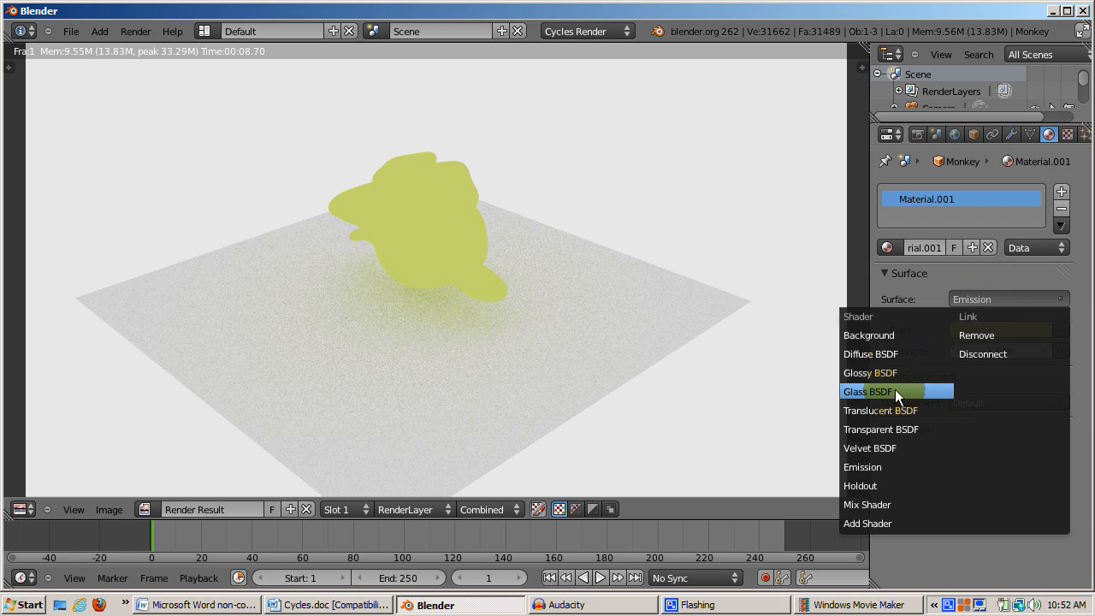
click(871, 372)
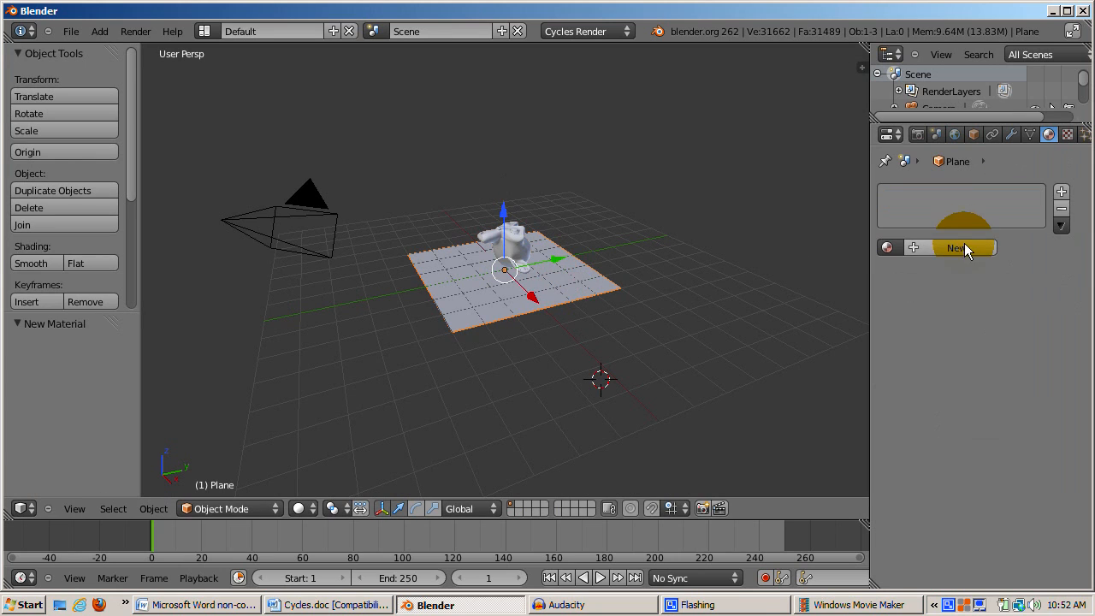
click(957, 247)
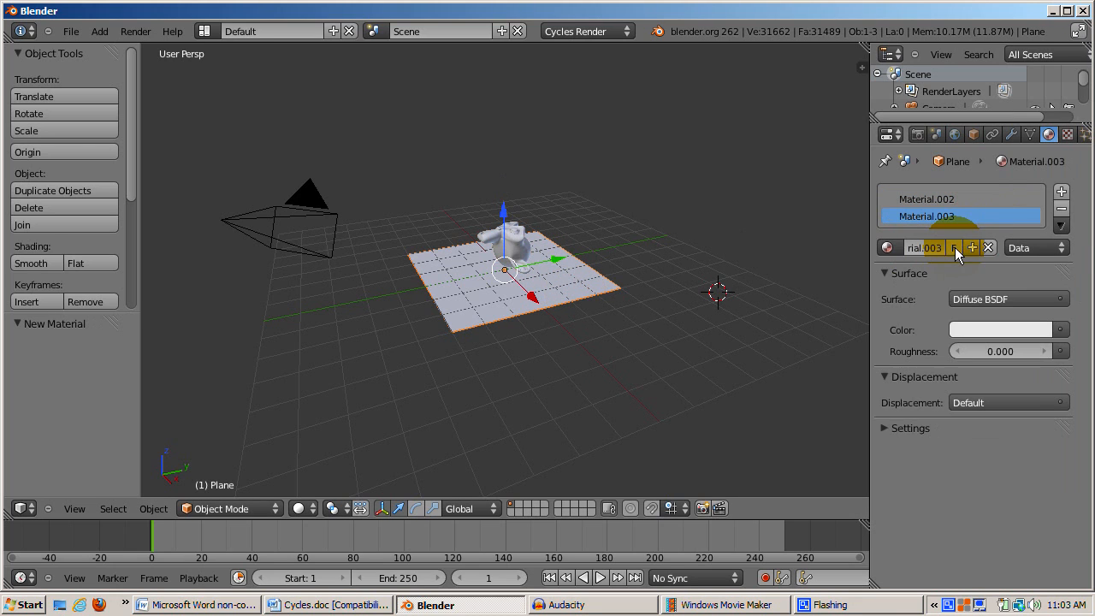
click(1005, 299)
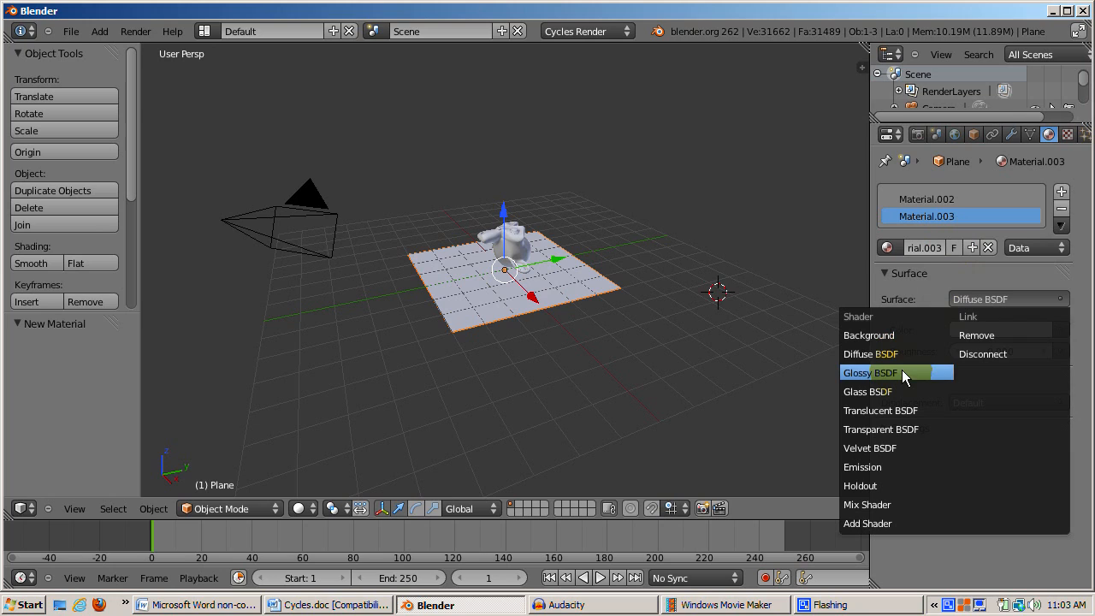
click(865, 392)
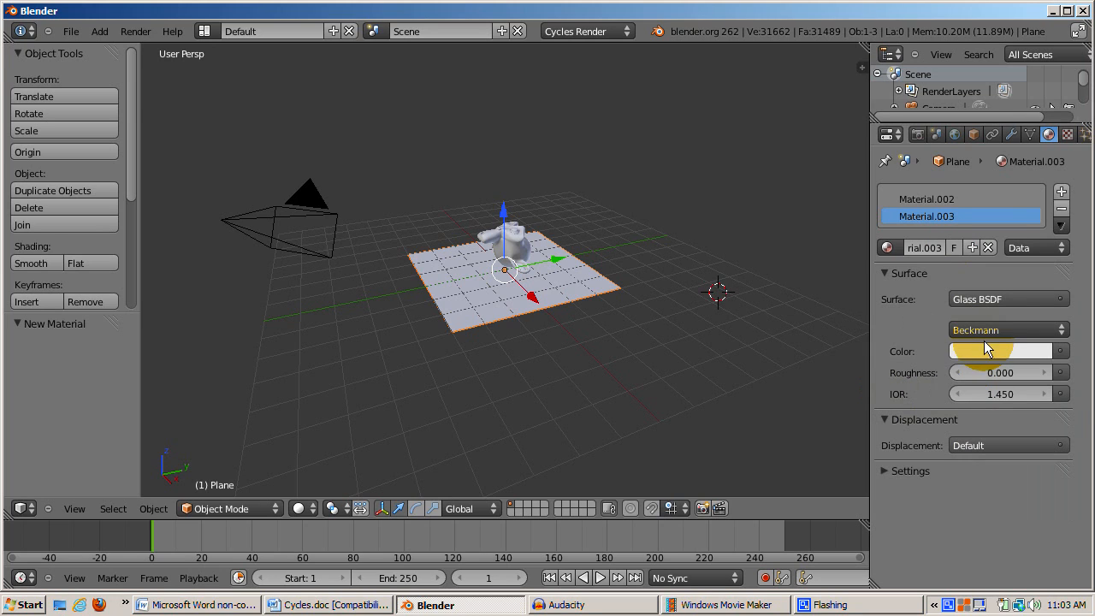
click(1000, 351)
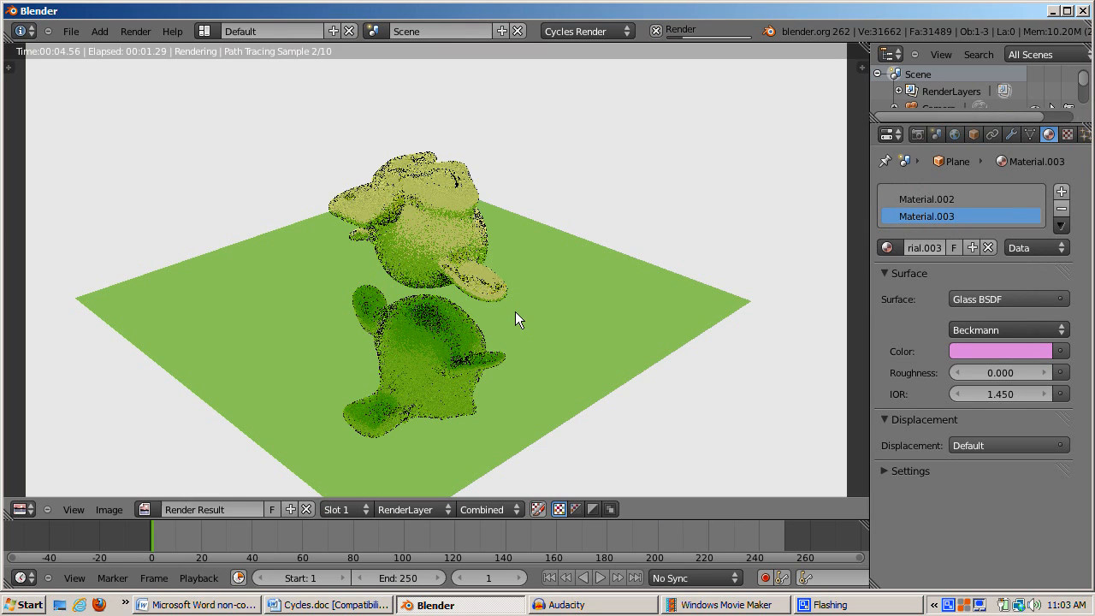
mouse_move(609, 337)
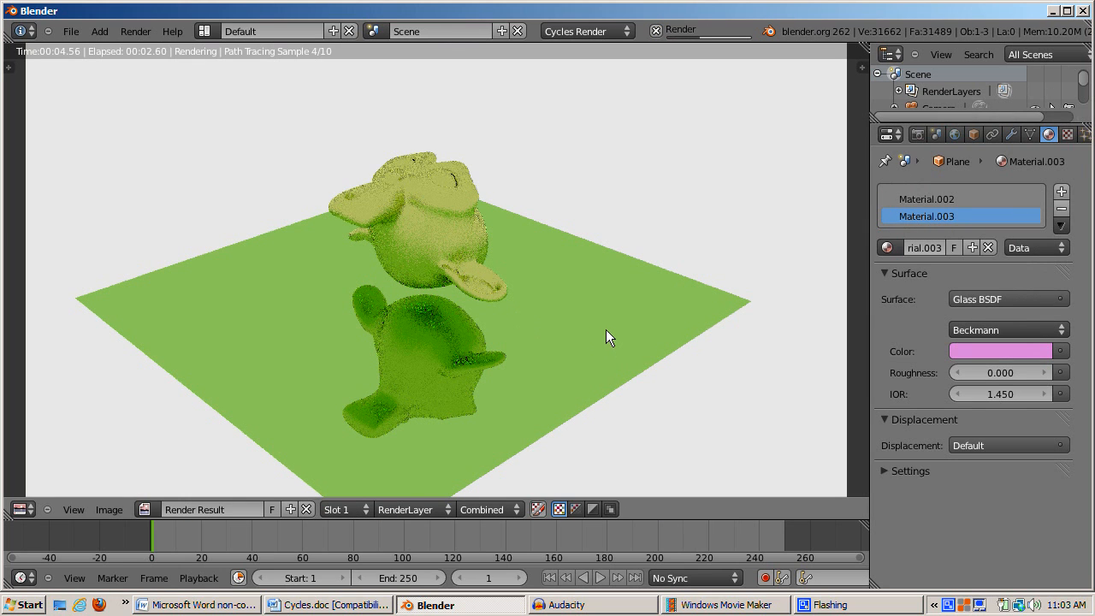
mouse_move(622, 344)
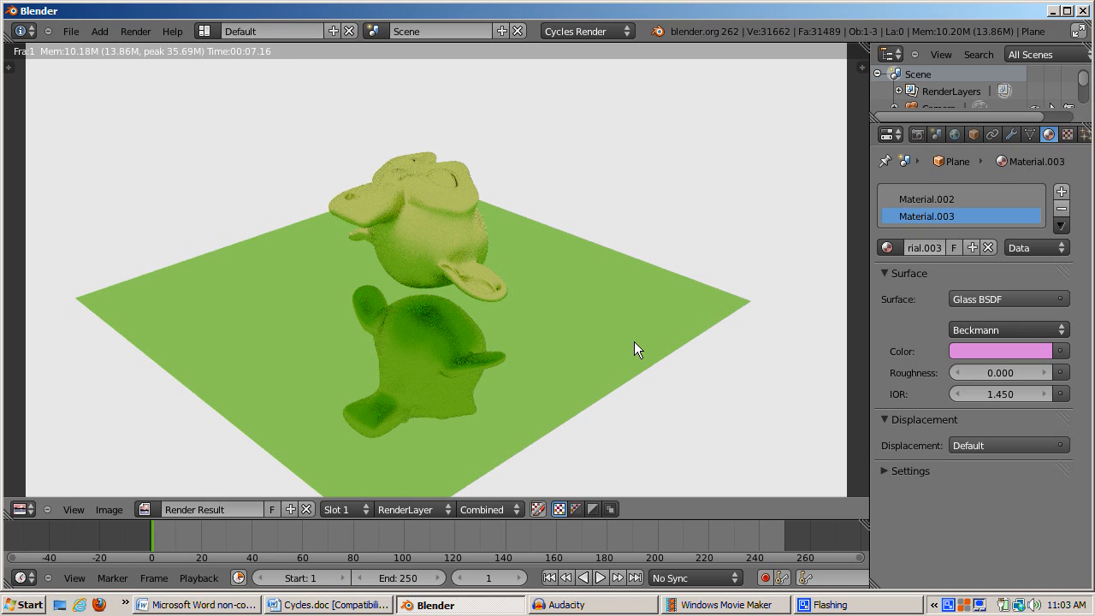
click(203, 32)
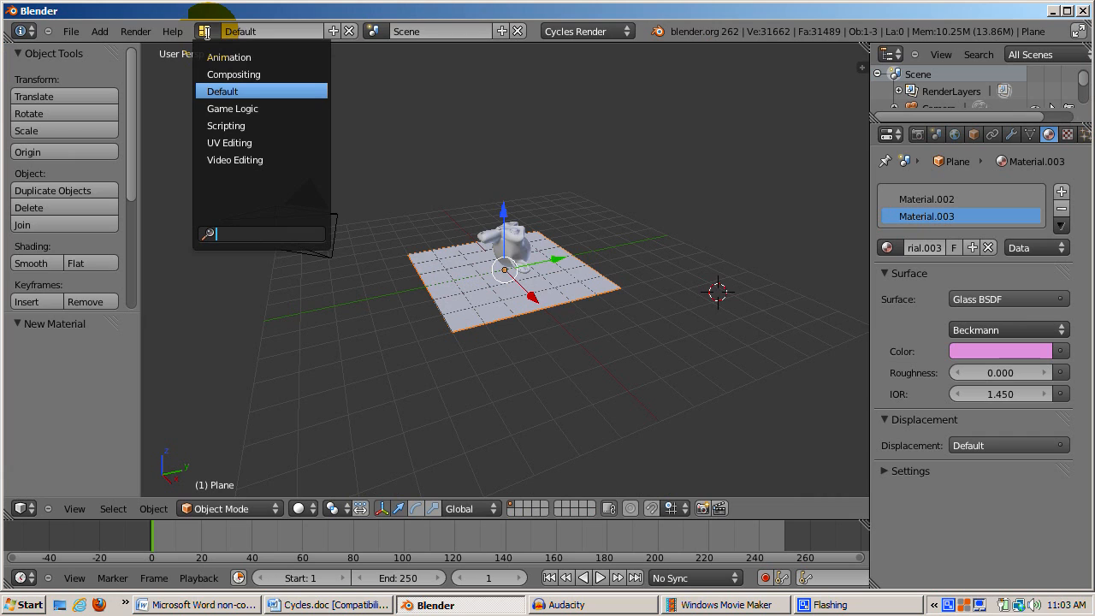
- Switch to the Compositing layout showing shader nodes, and nudge the Glass BSDF node left
click(232, 73)
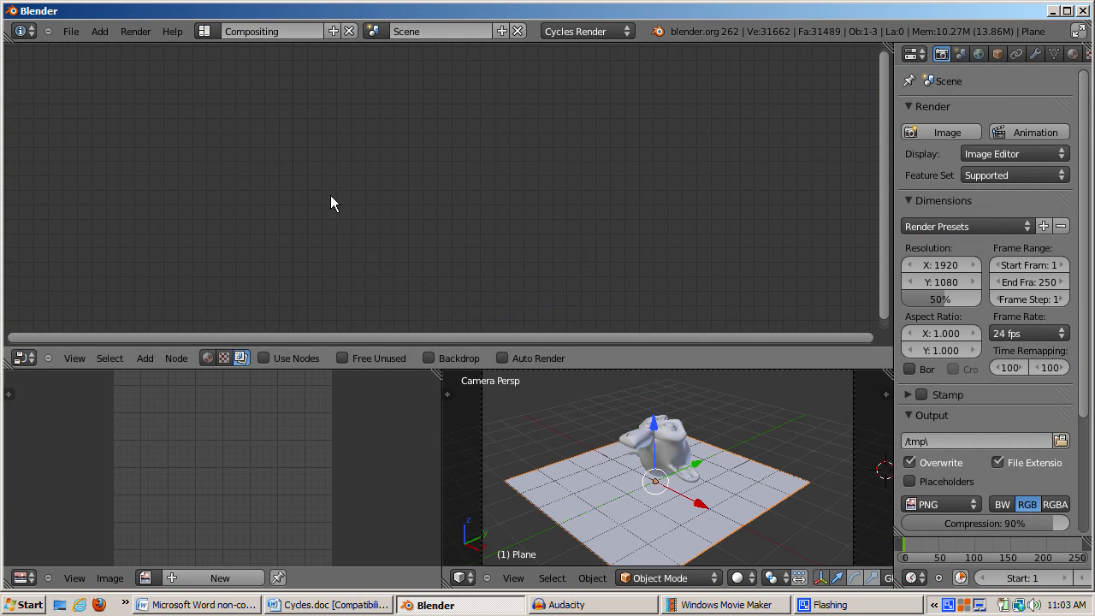
mouse_move(217, 412)
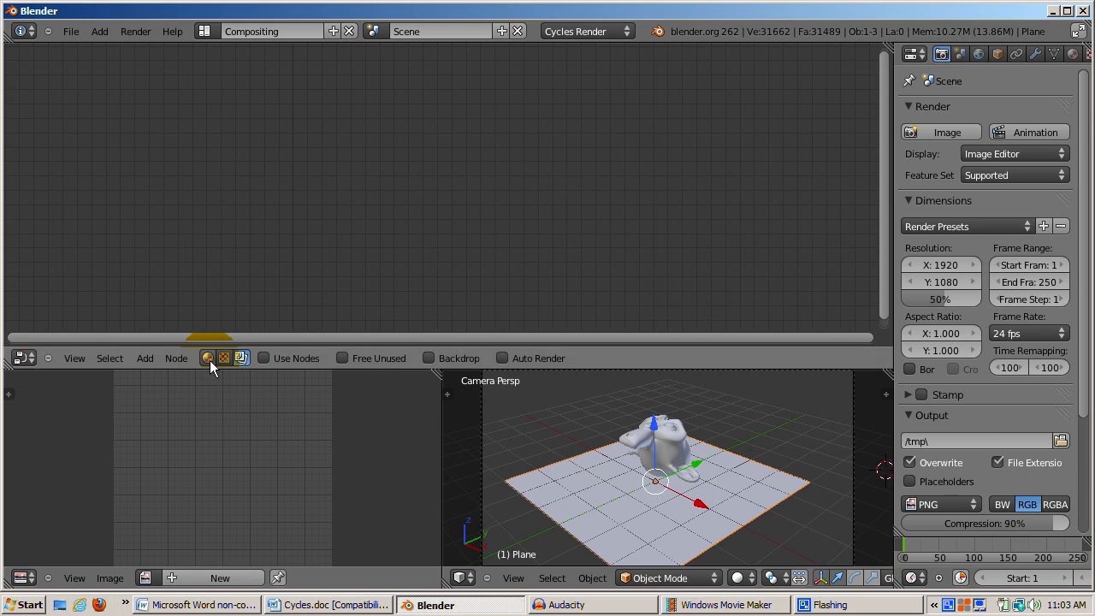
mouse_move(207, 358)
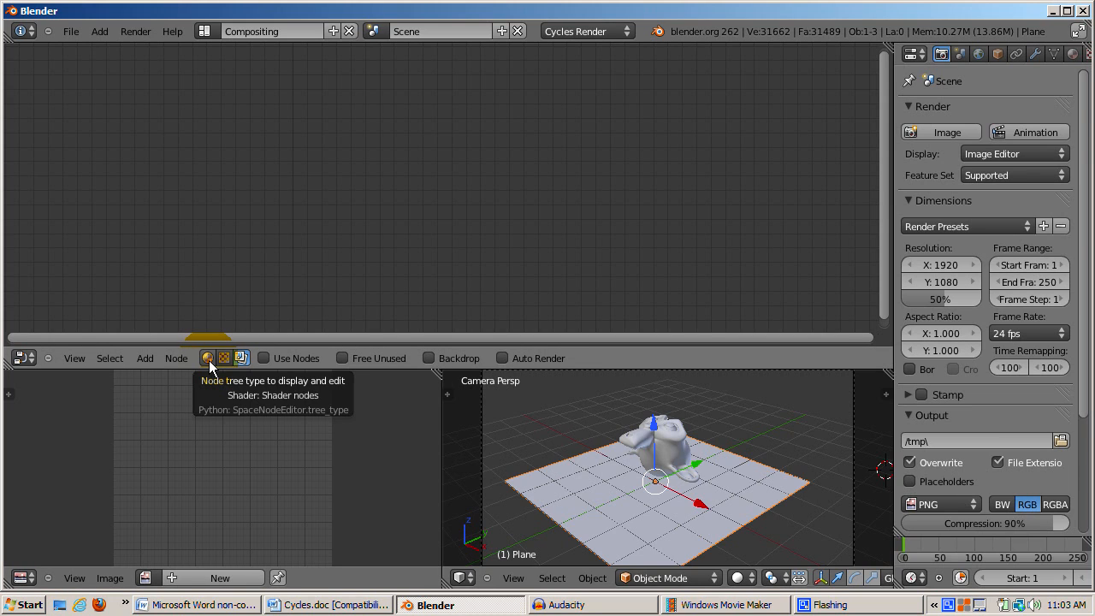
click(207, 358)
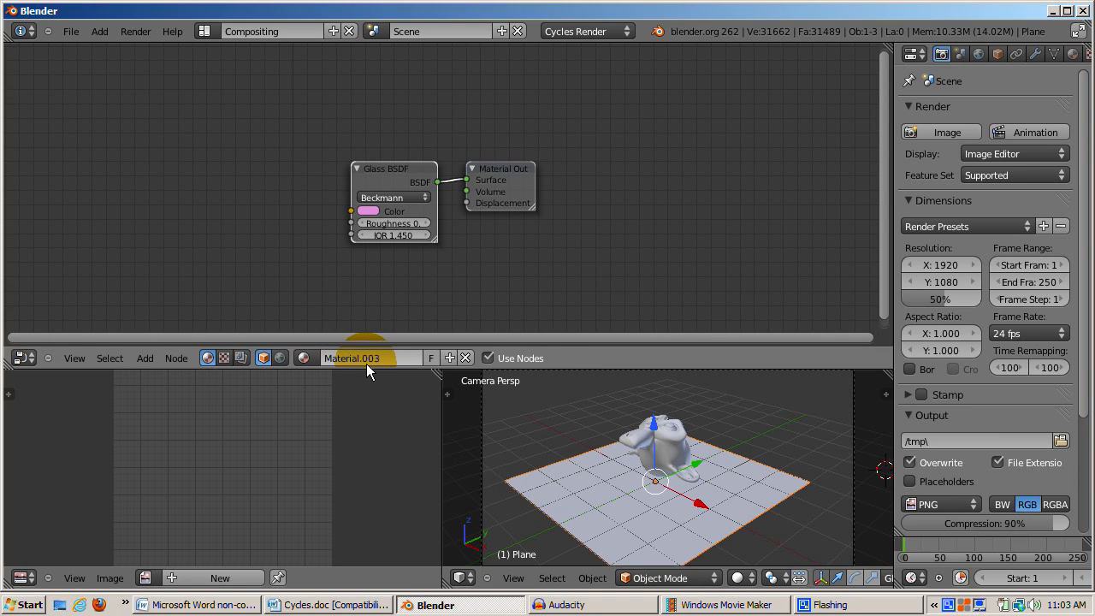
drag(393, 168, 368, 171)
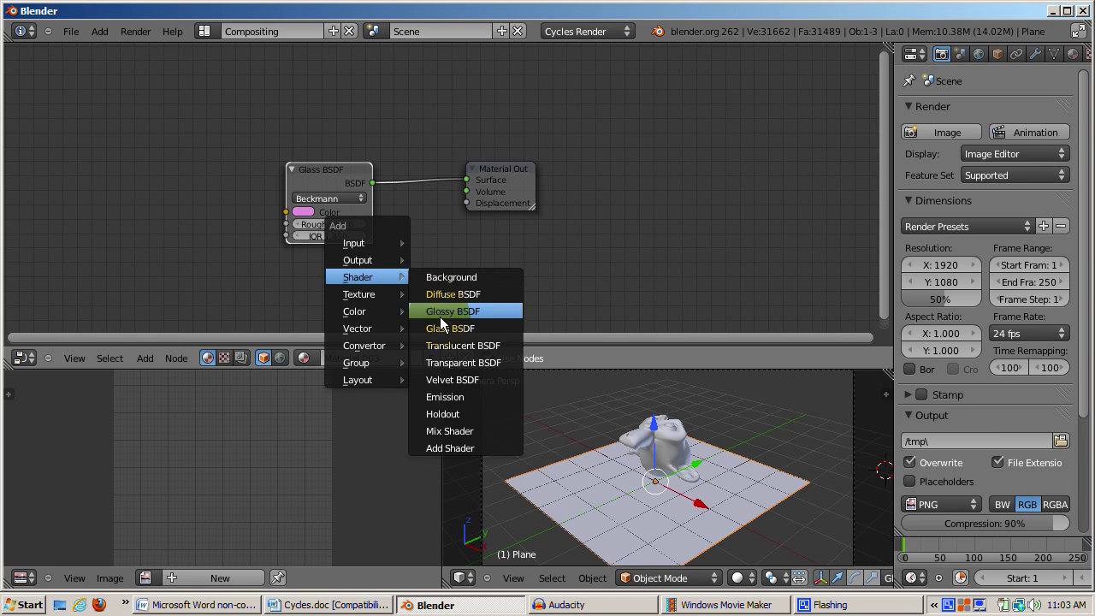
mouse_move(446, 396)
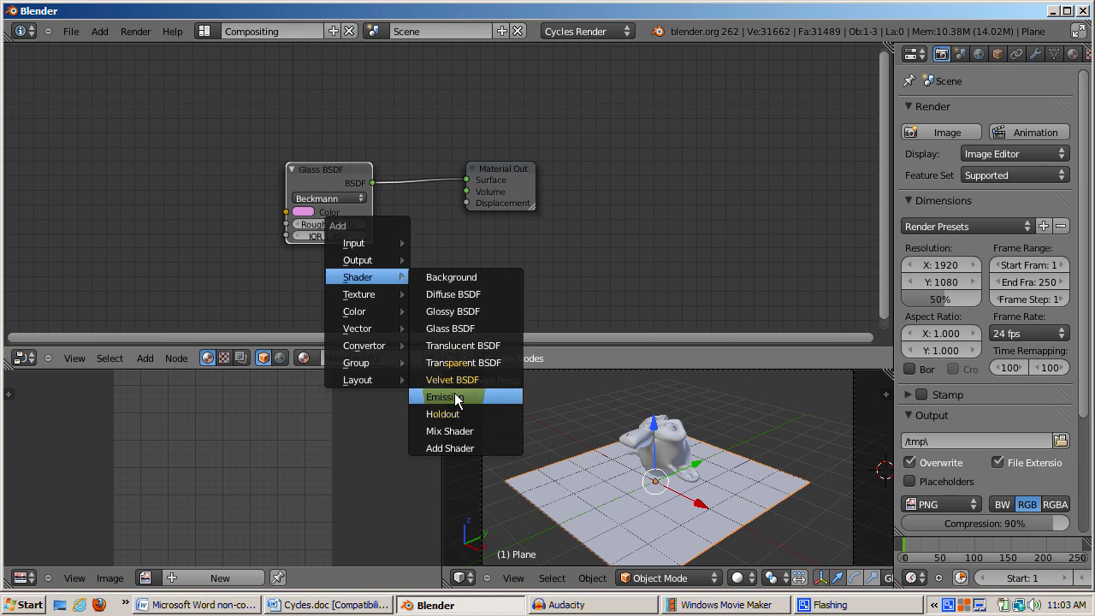
mouse_move(464, 294)
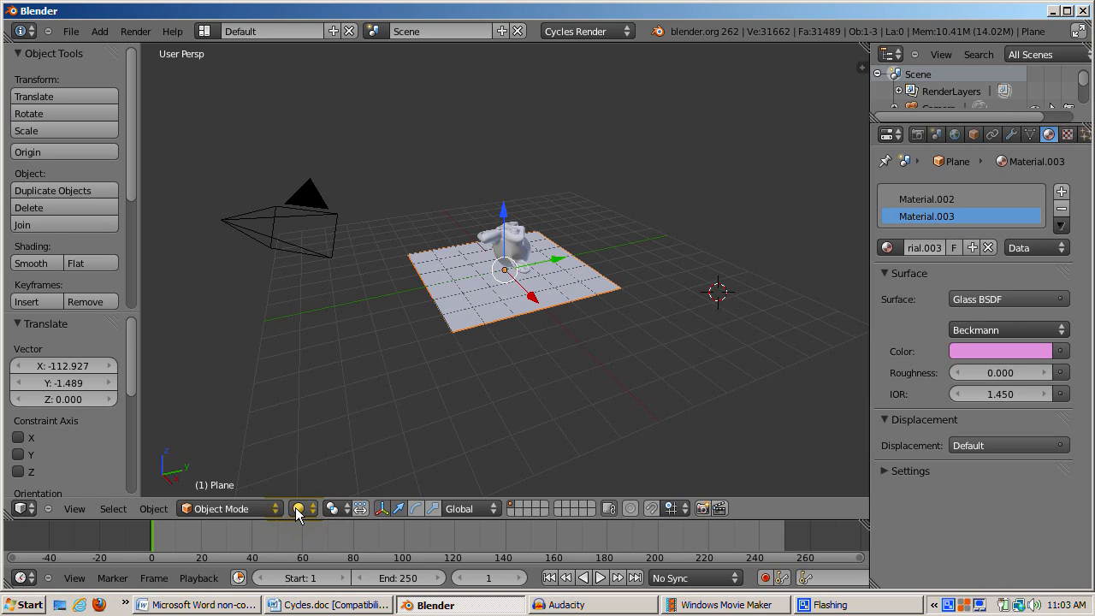
- Set viewport shading to Rendered and move Suzanne to a new spot over the plane
click(297, 509)
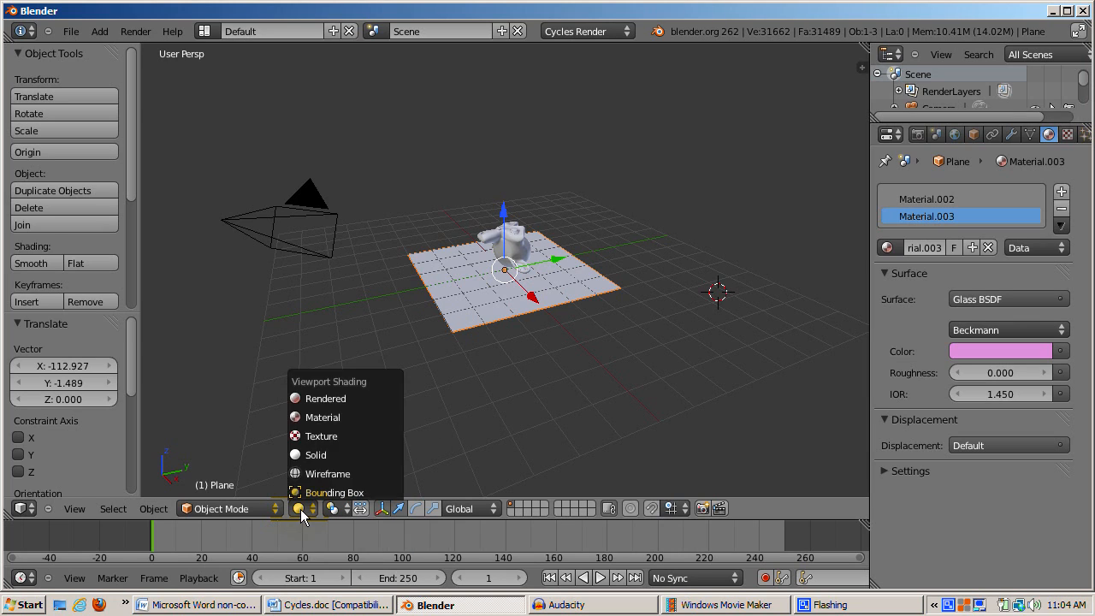
mouse_move(314, 405)
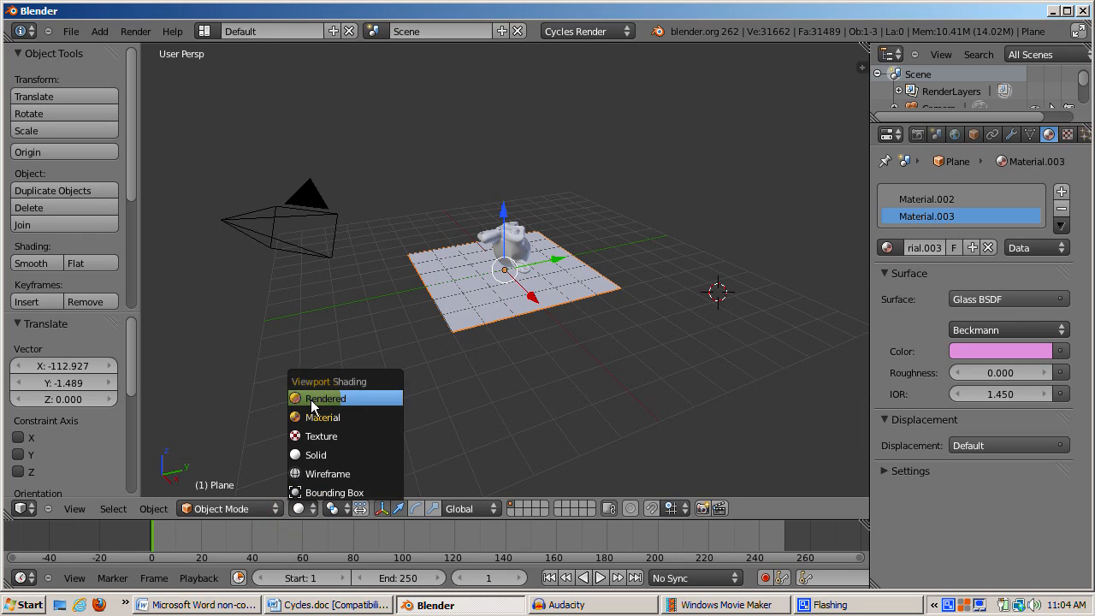
click(325, 398)
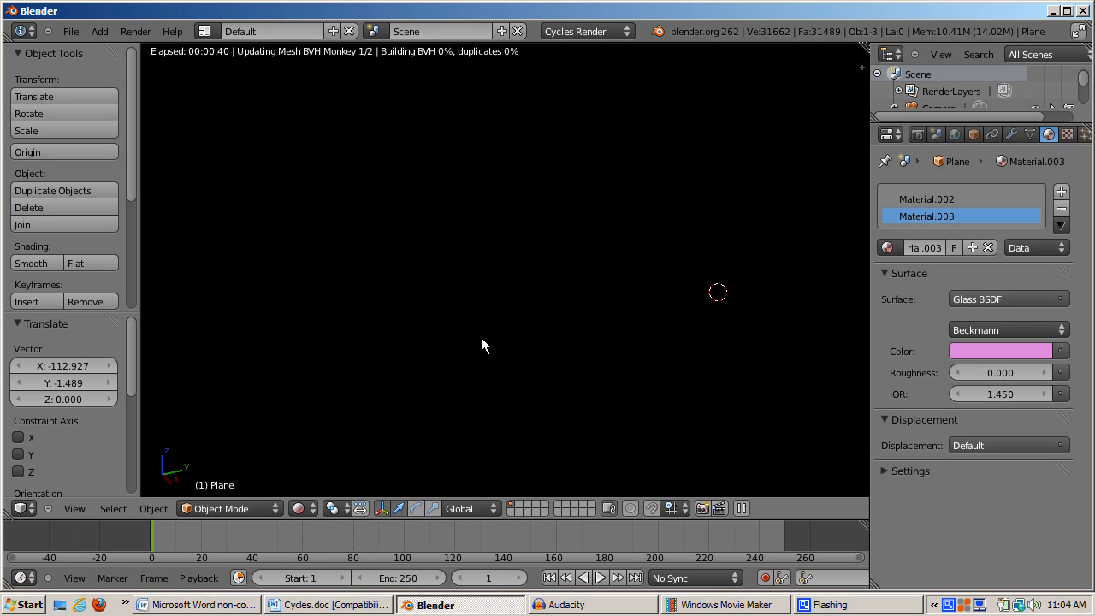
mouse_move(488, 360)
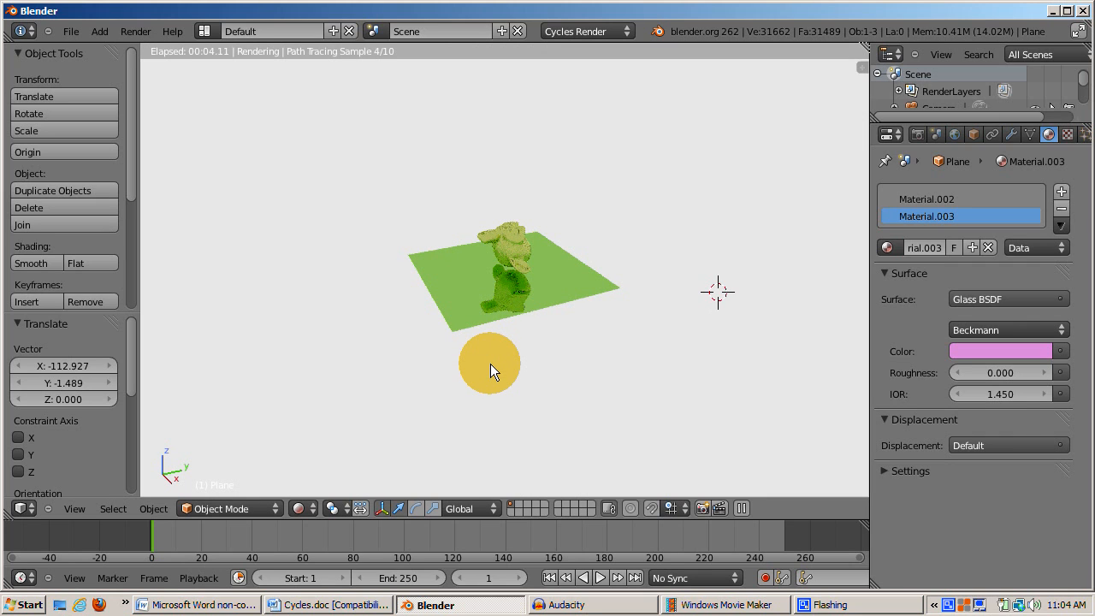
mouse_move(487, 351)
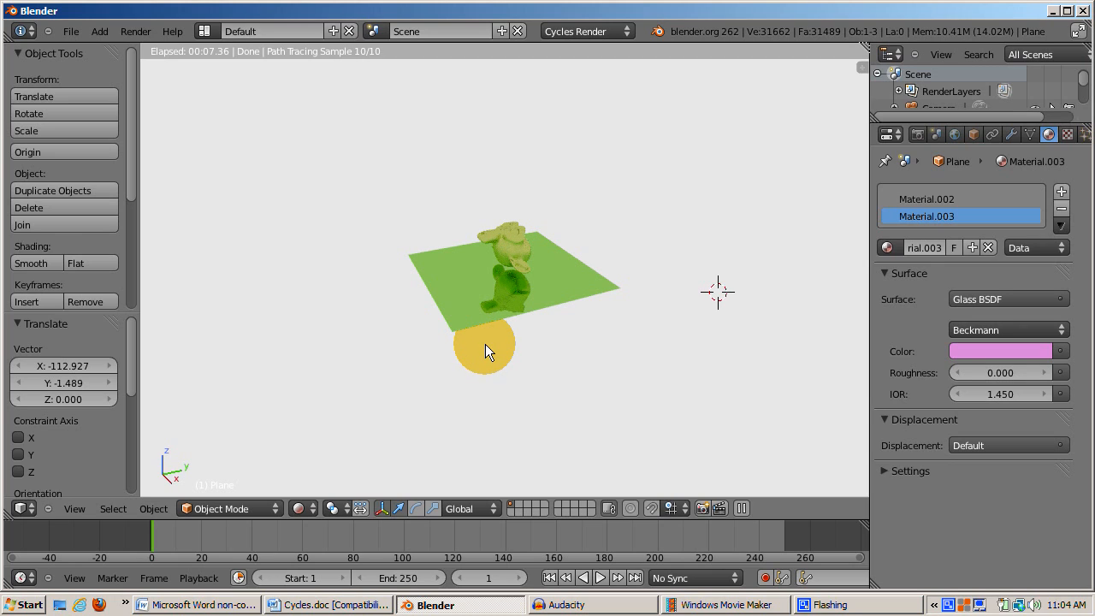
mouse_move(488, 348)
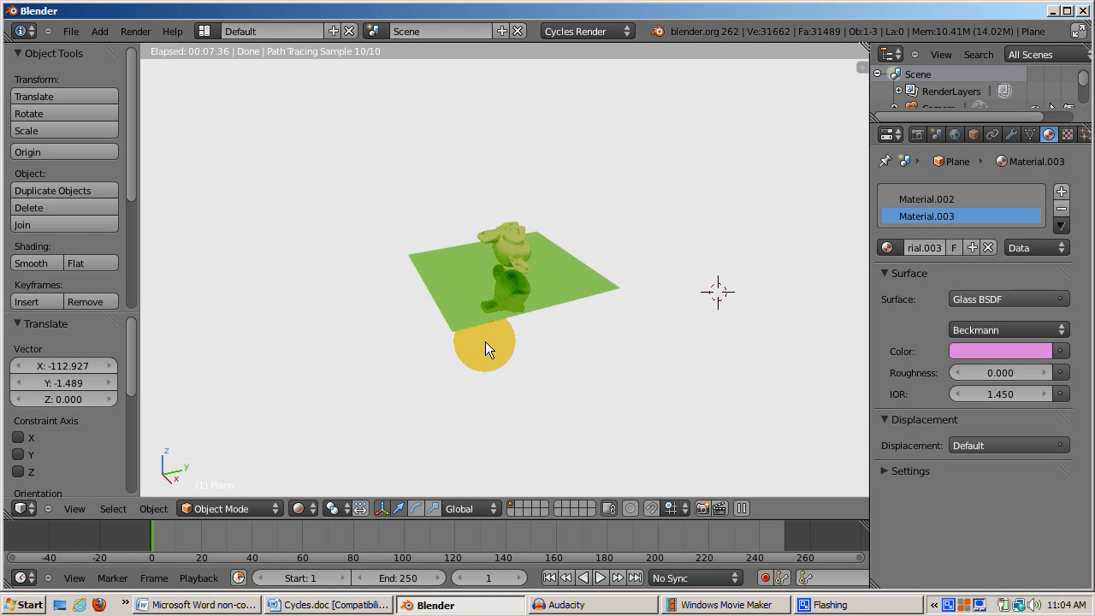
drag(485, 349, 443, 369)
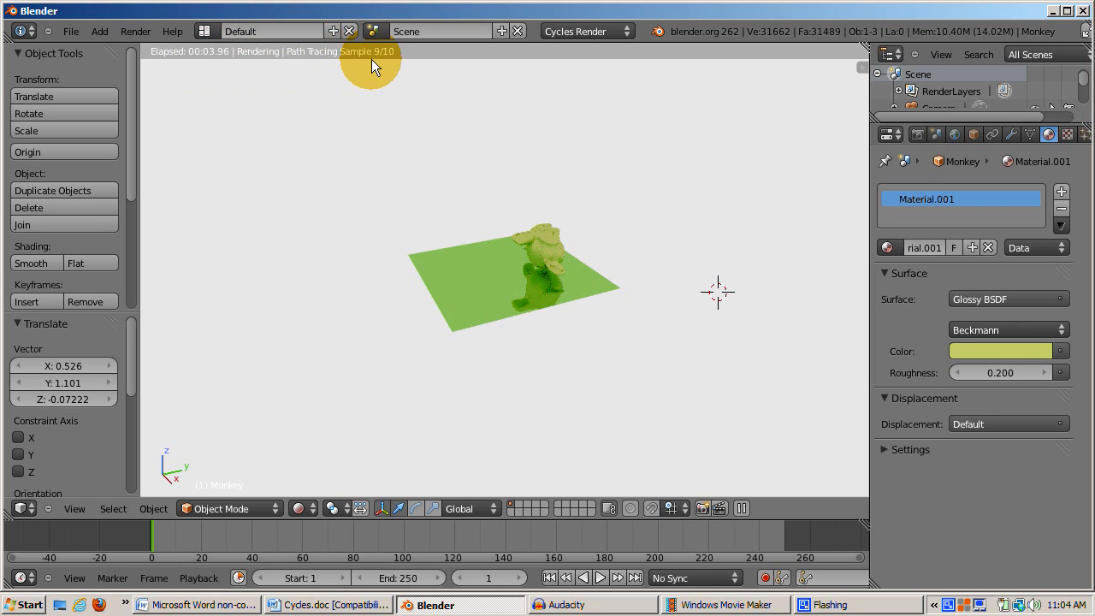
mouse_move(357, 177)
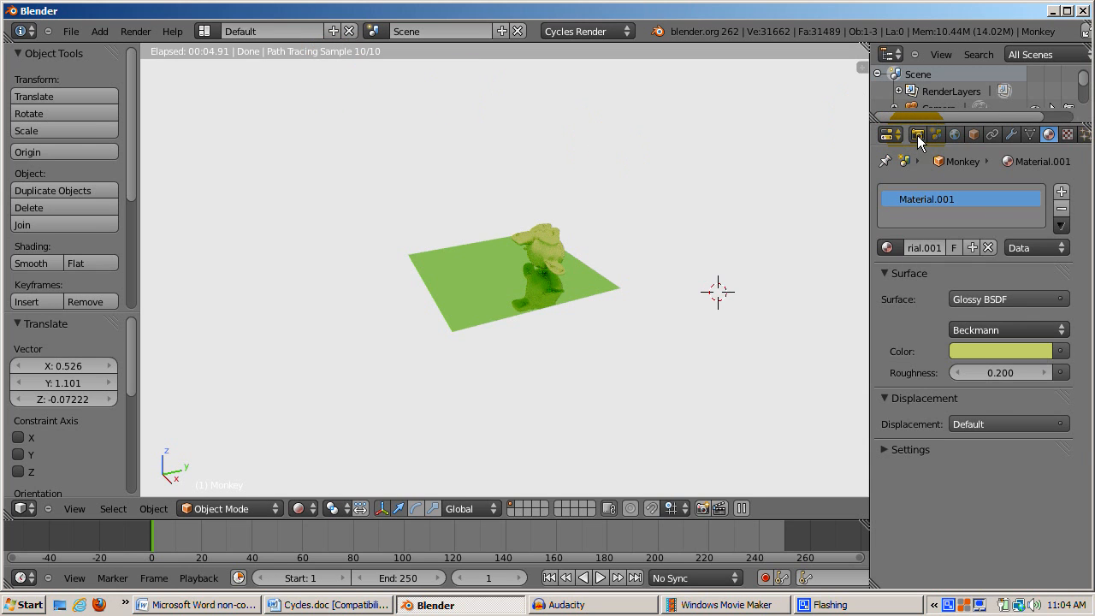
- Raise the Cycles viewport Preview samples to 20 in the Render properties' Integrator settings
click(917, 134)
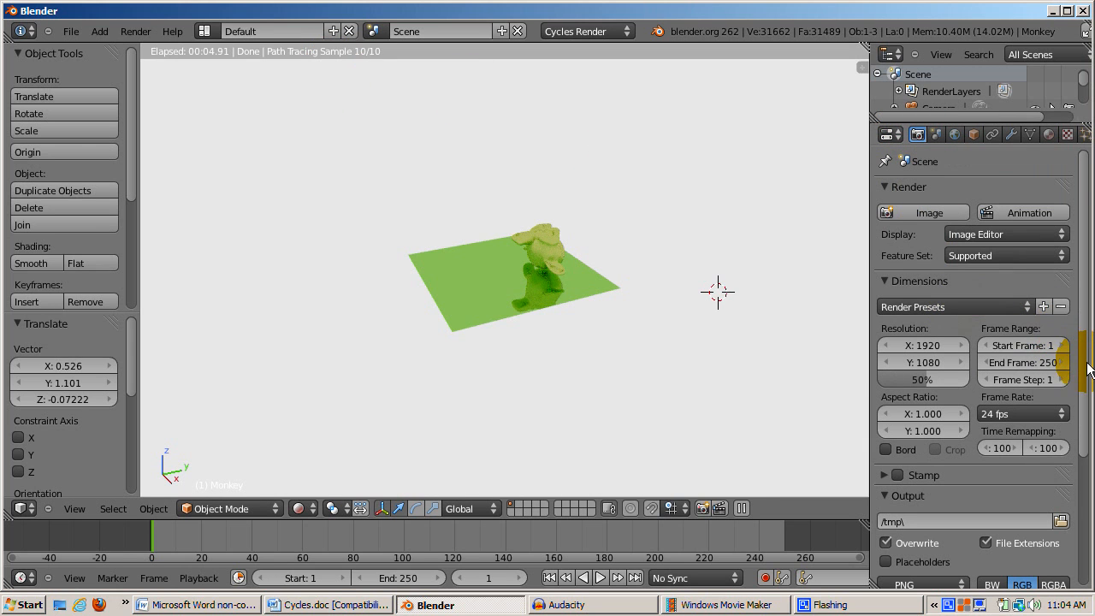
scroll(down, 3)
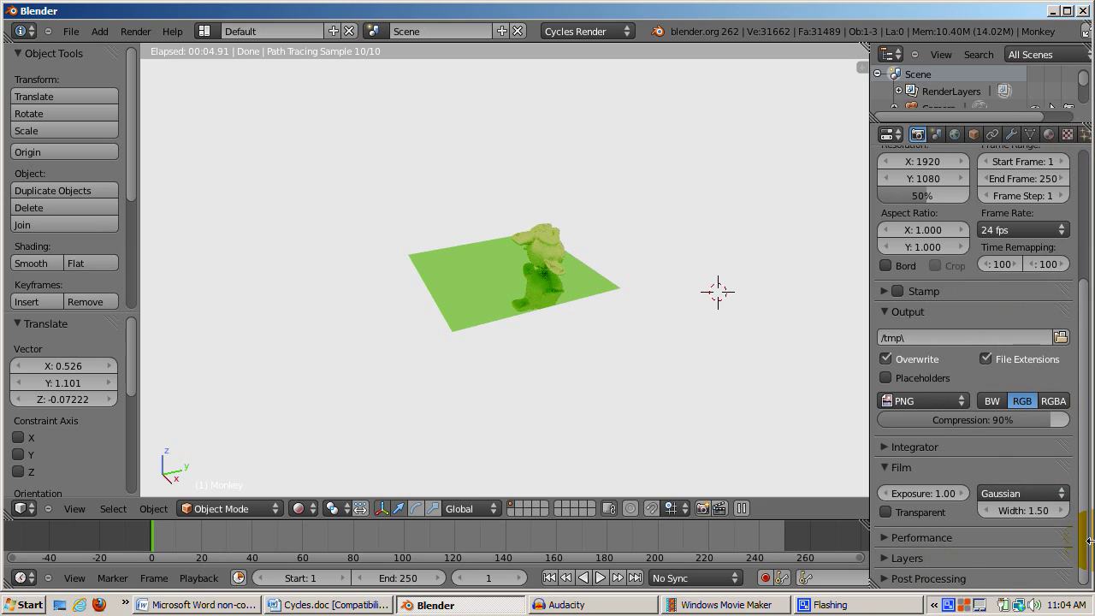
click(887, 446)
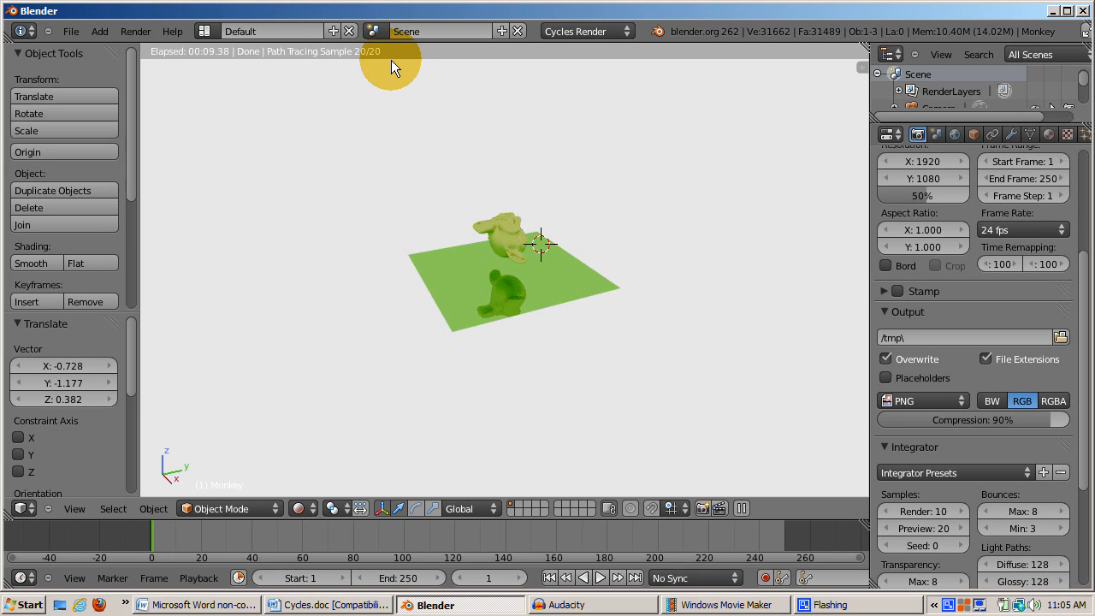
mouse_move(332, 206)
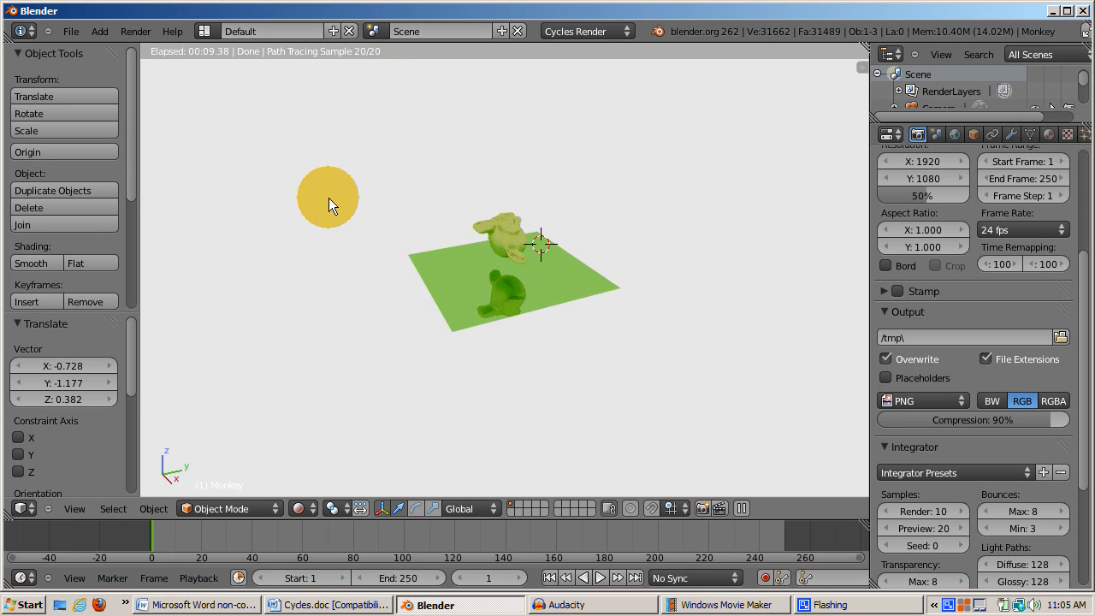
drag(327, 196, 334, 291)
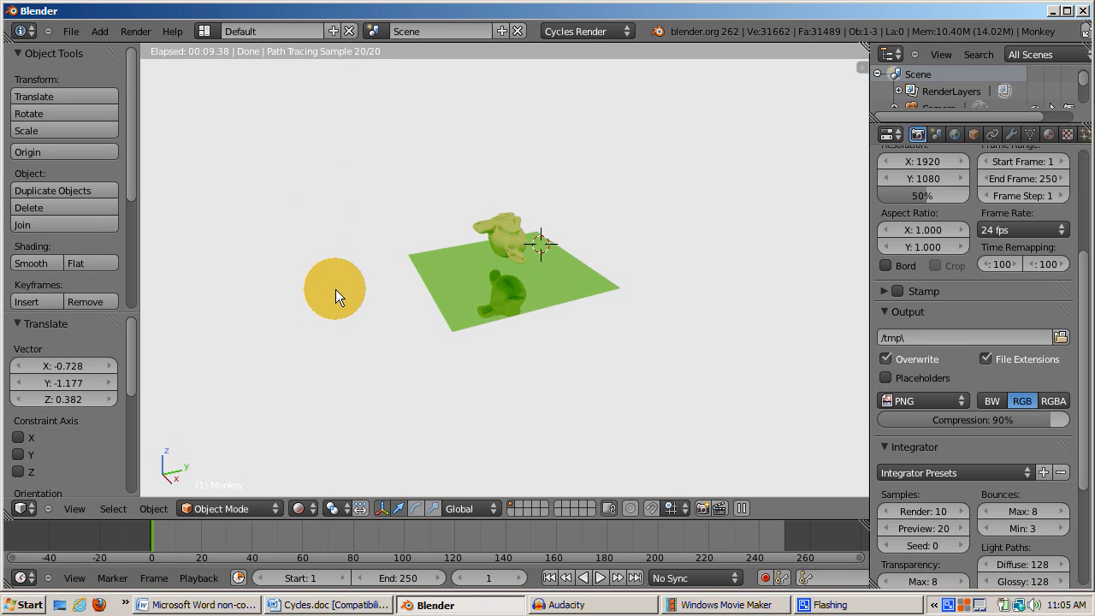